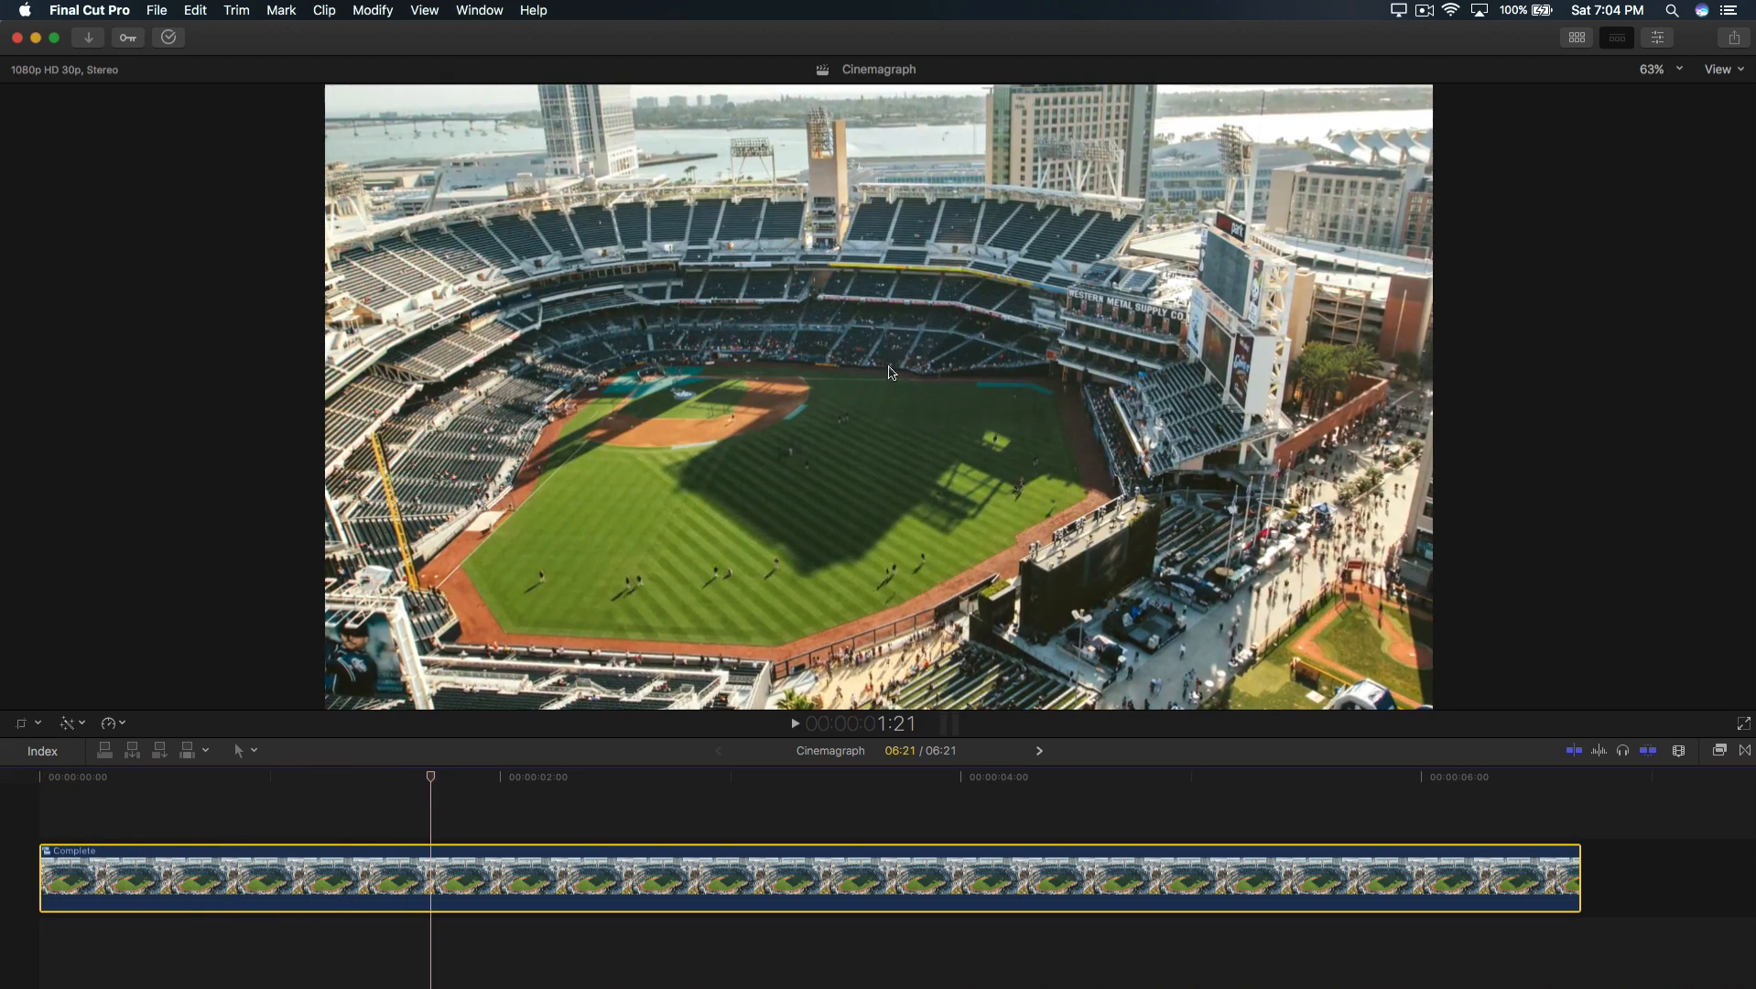
pyautogui.moveTo(694, 484)
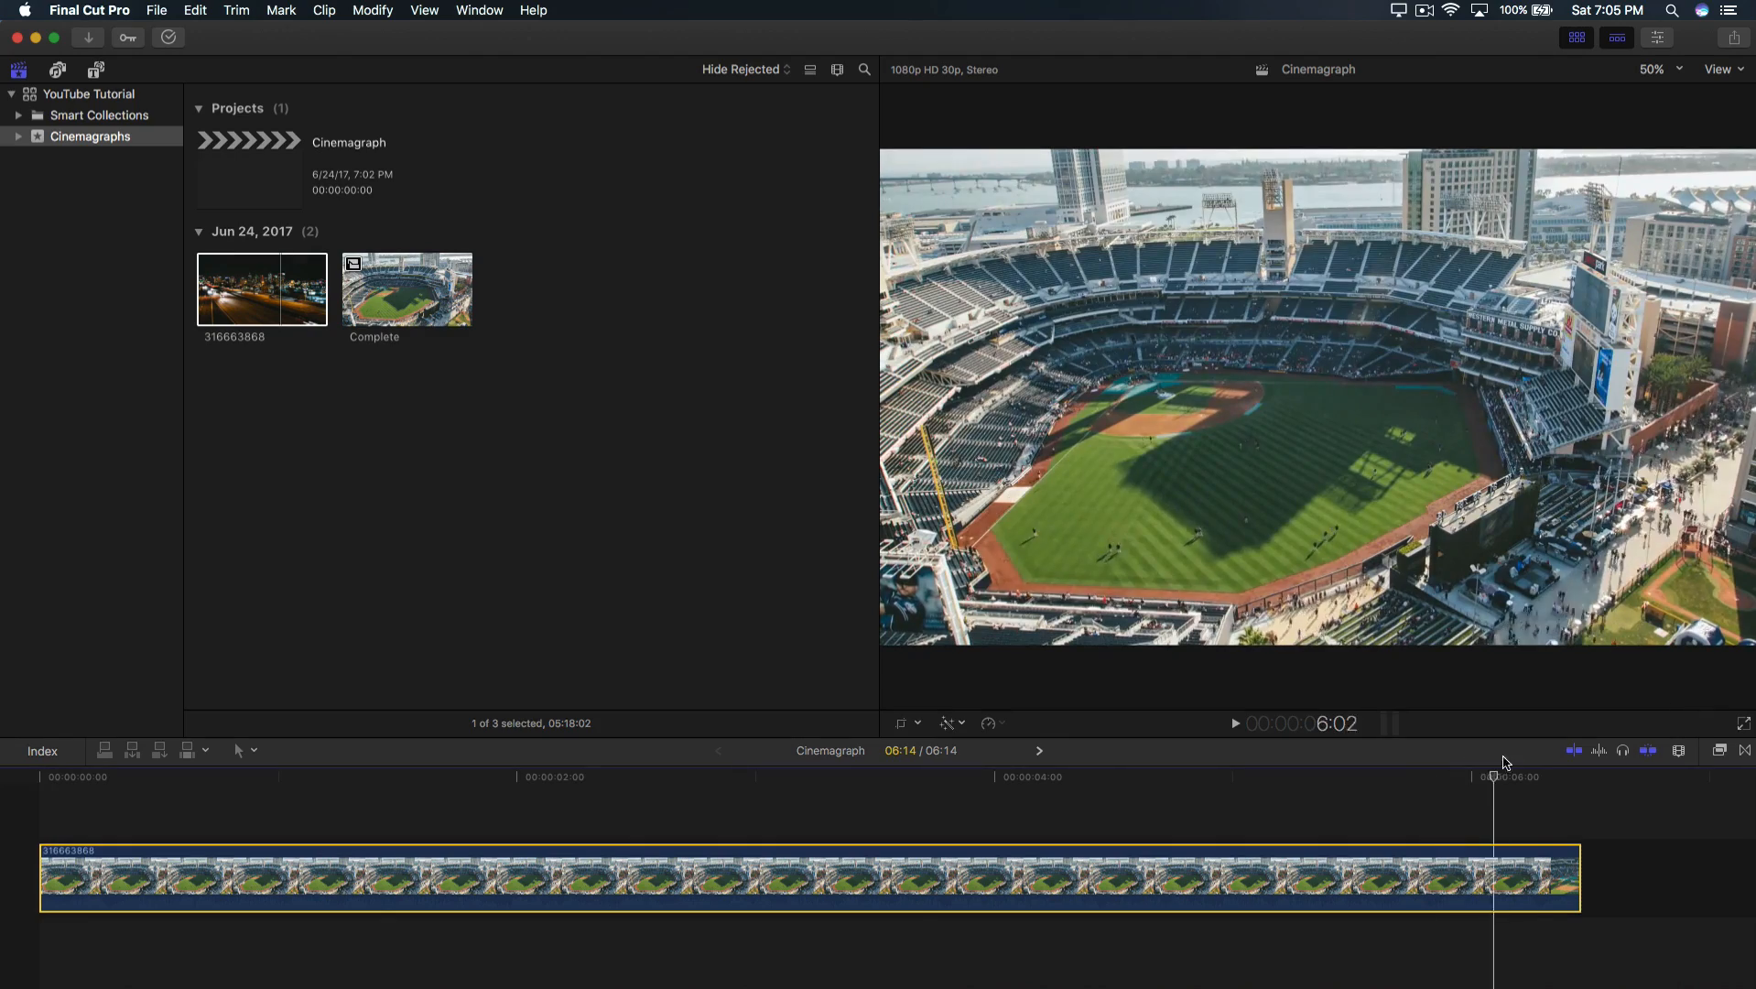
# Leave only stadium clip 316663868 on the timeline with playback parked at the start.
pyautogui.click(437, 777)
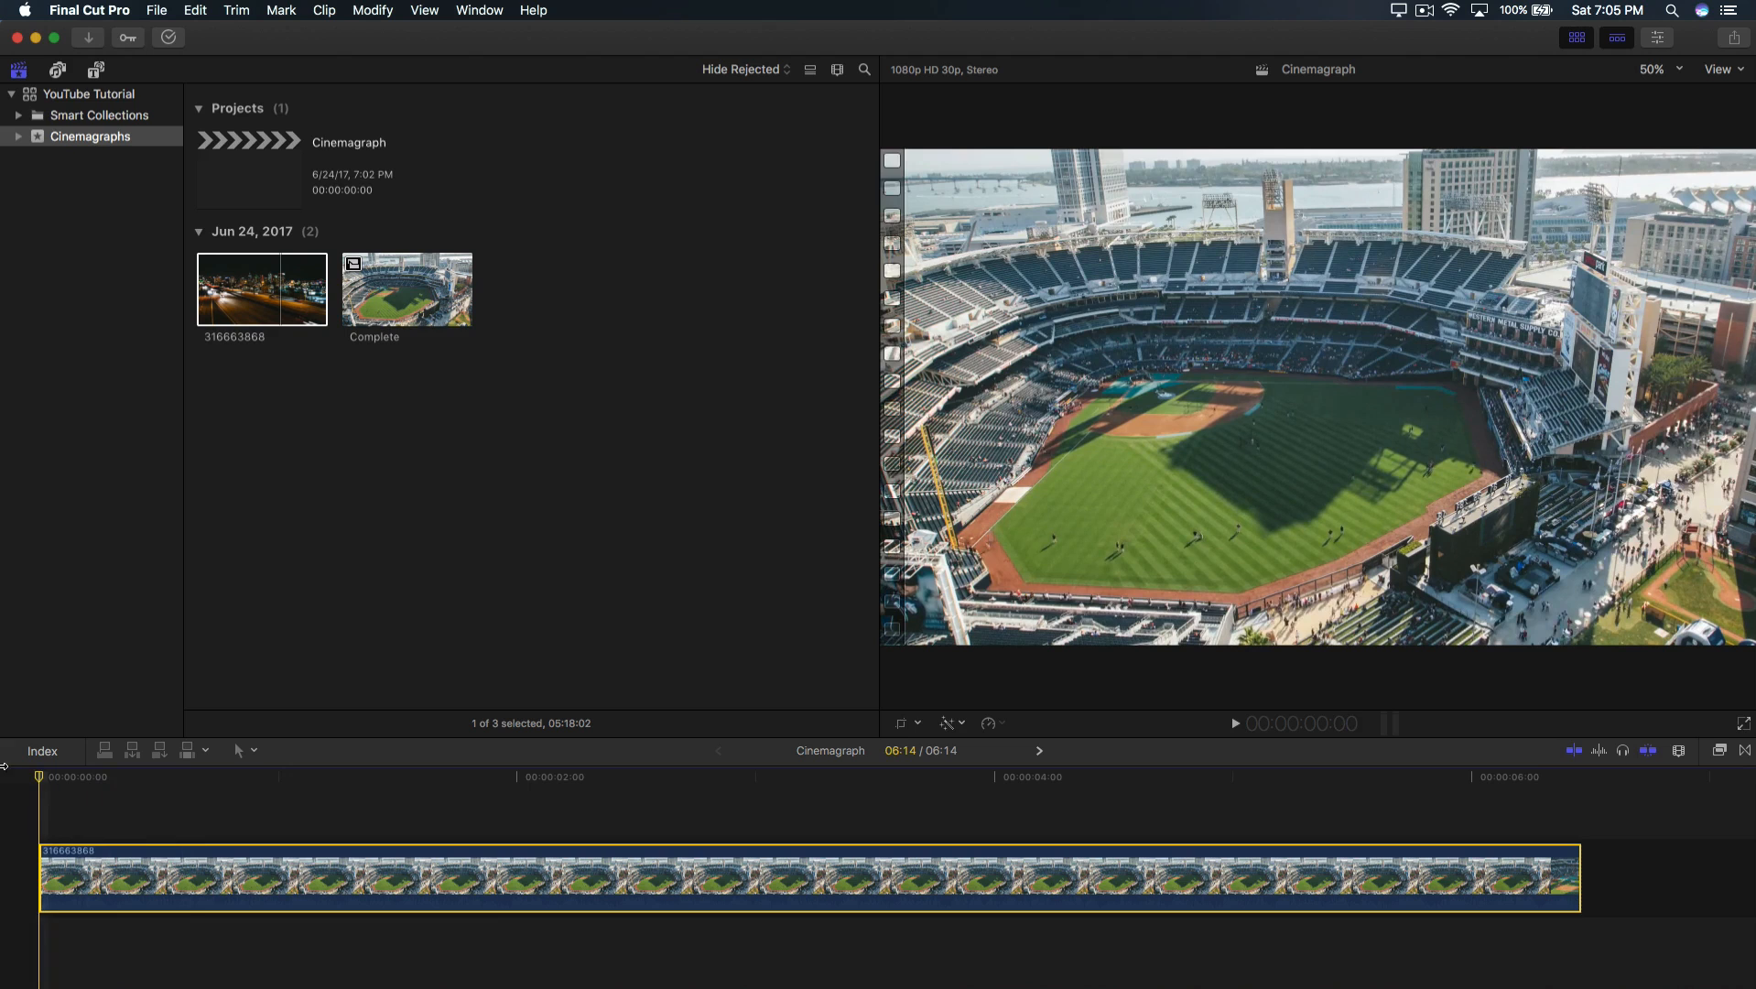
# Freeze the clip's first frame as a connected clip stretched across the whole stadium clip.
pyautogui.click(194, 11)
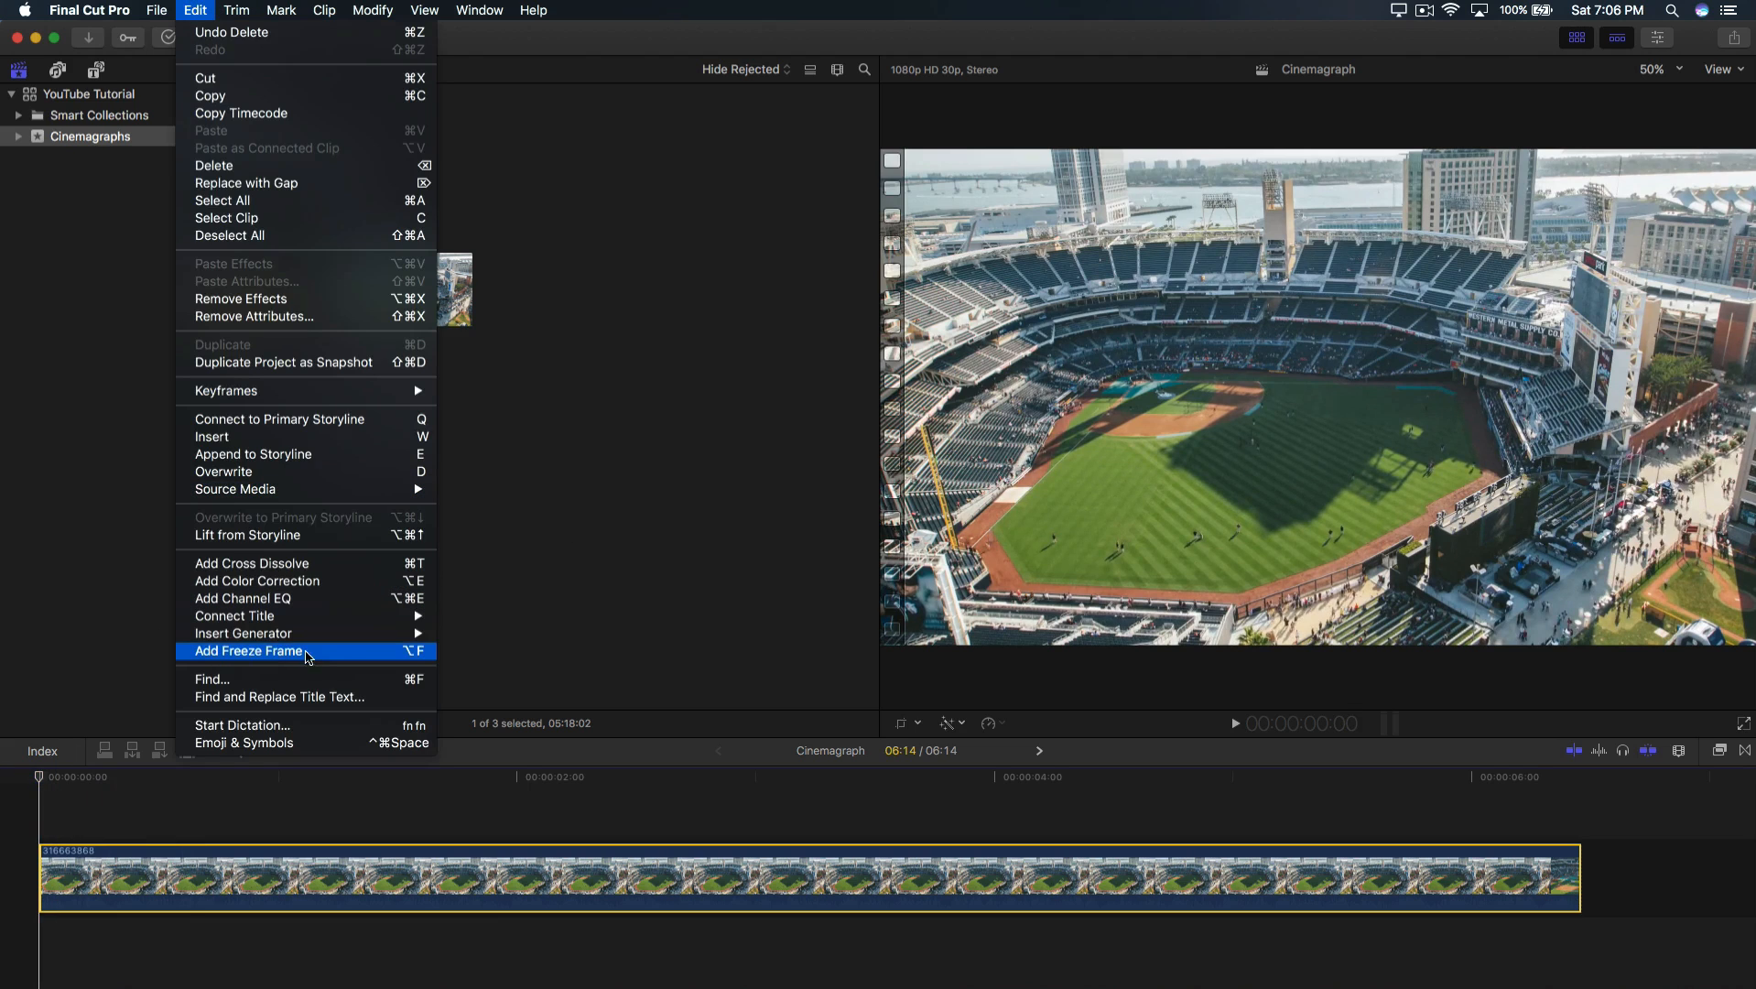
pyautogui.click(247, 650)
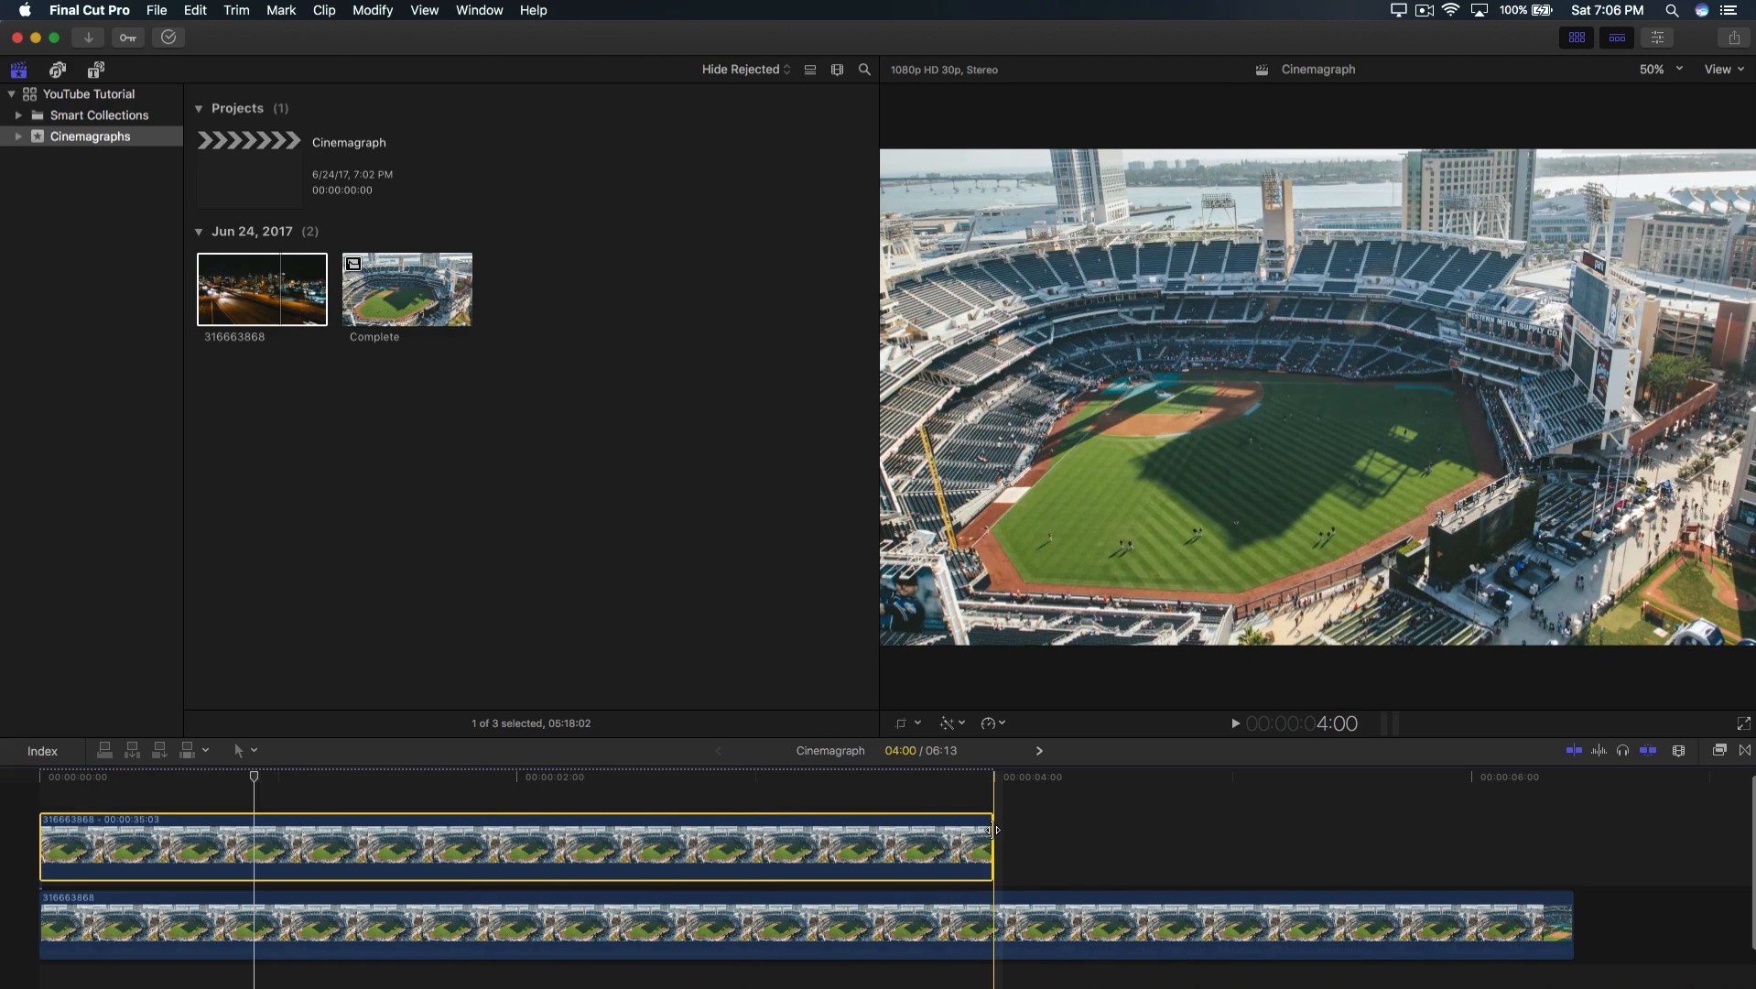
pyautogui.moveTo(991, 848); pyautogui.dragTo(1101, 848)
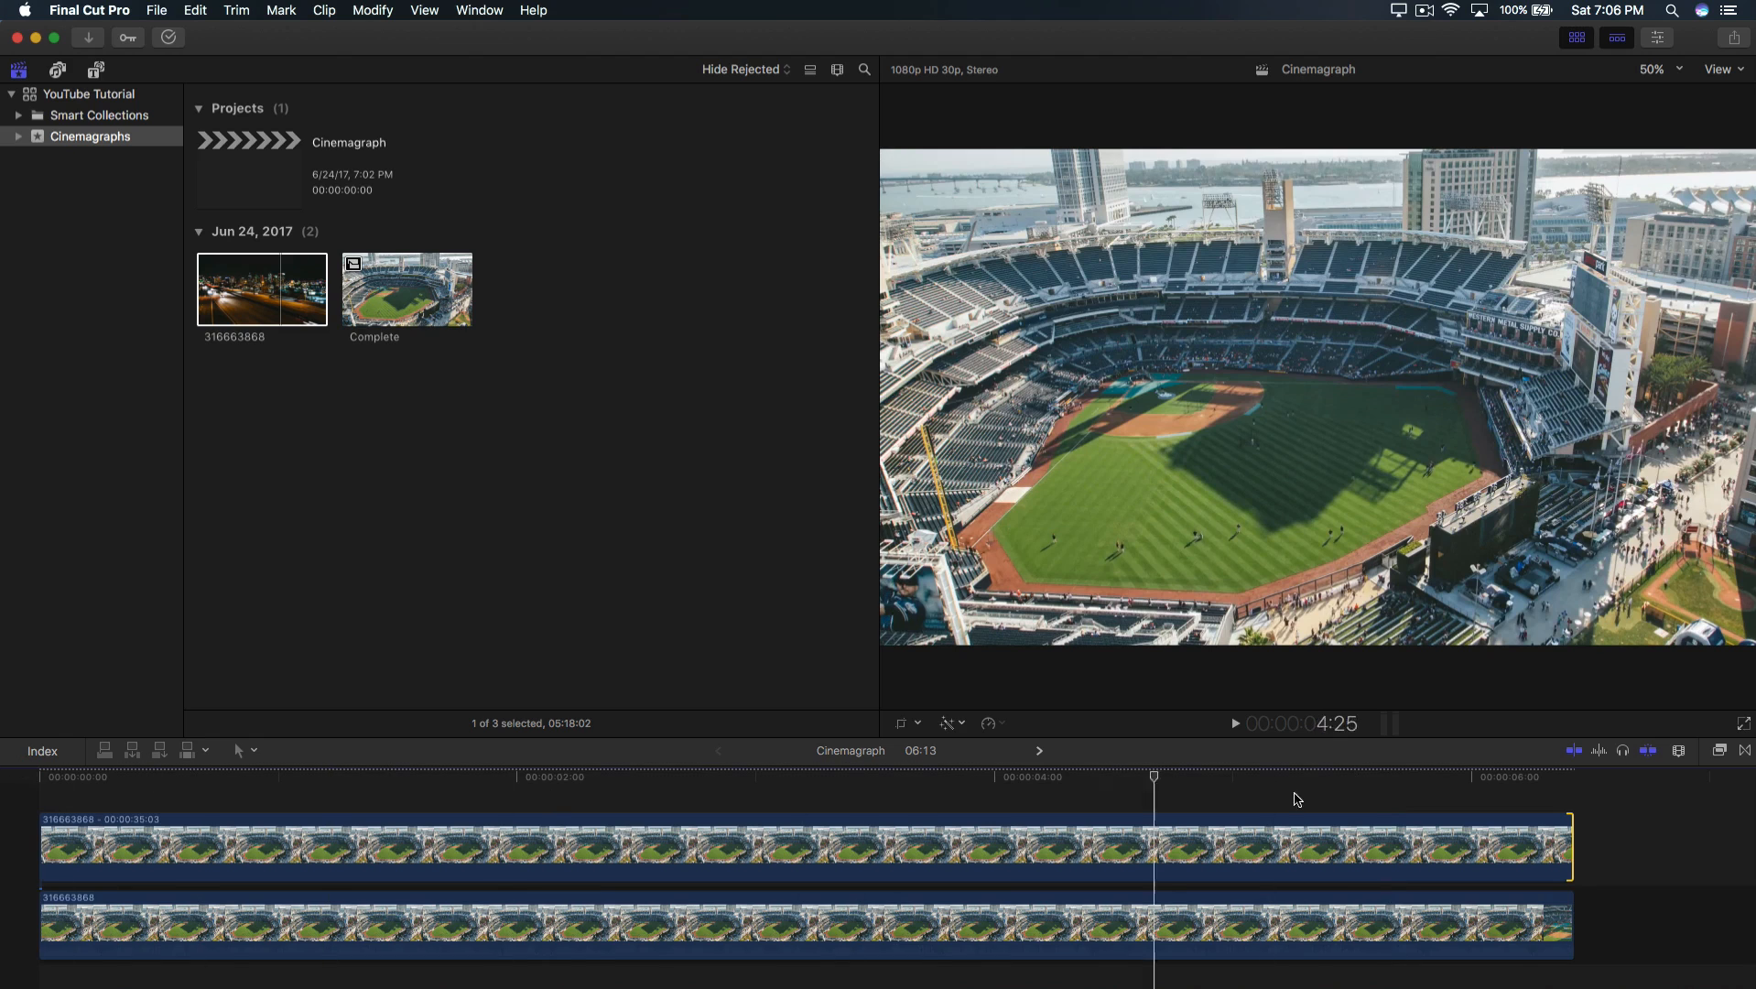
pyautogui.click(280, 846)
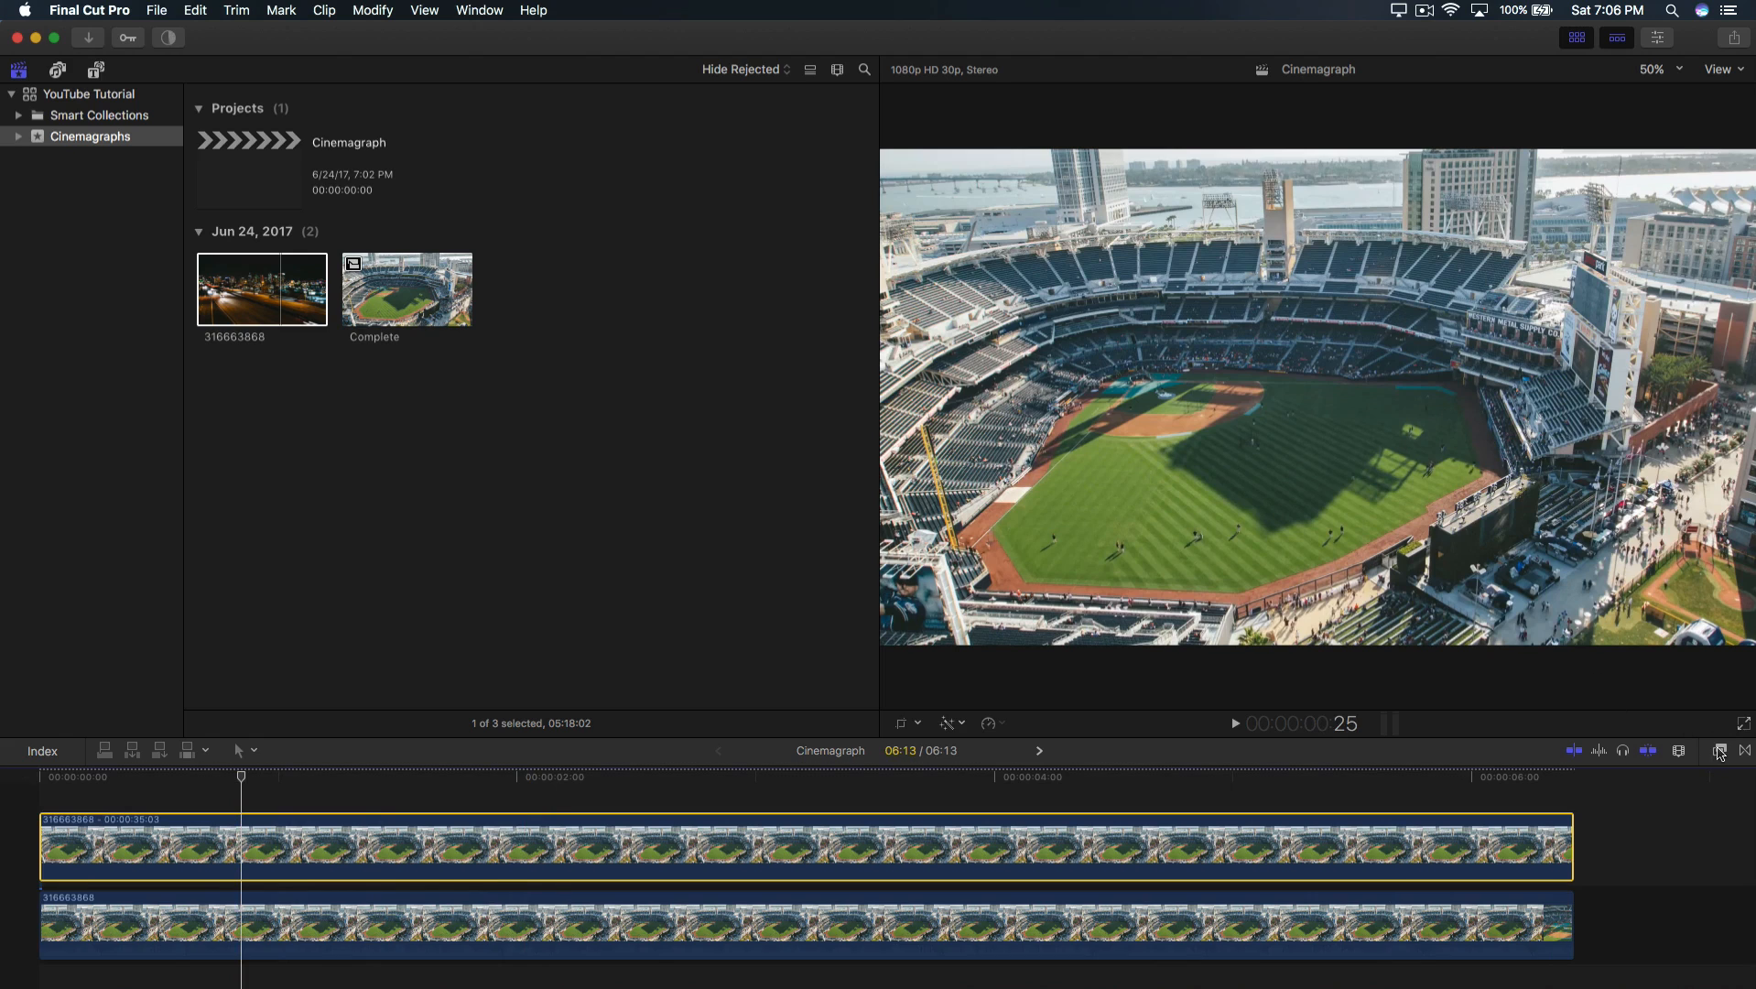
# Search the video effects for 'mask' to find the Draw Mask effect.
pyautogui.click(1721, 751)
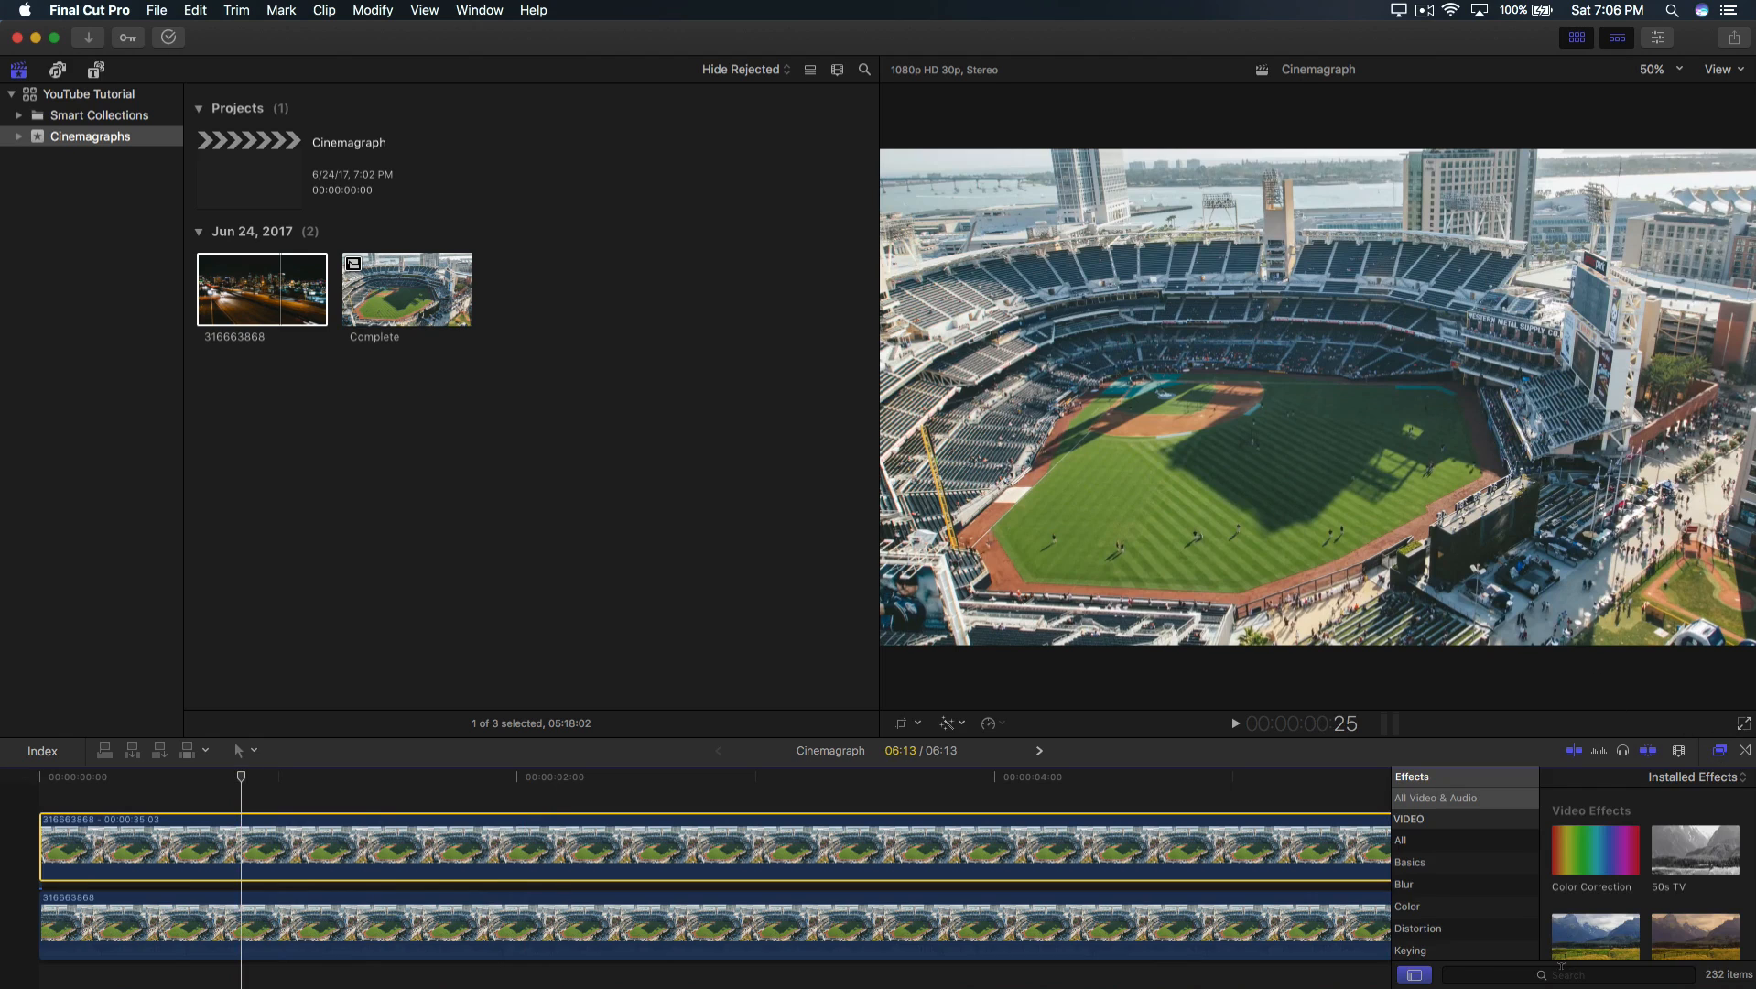
pyautogui.write('mask')
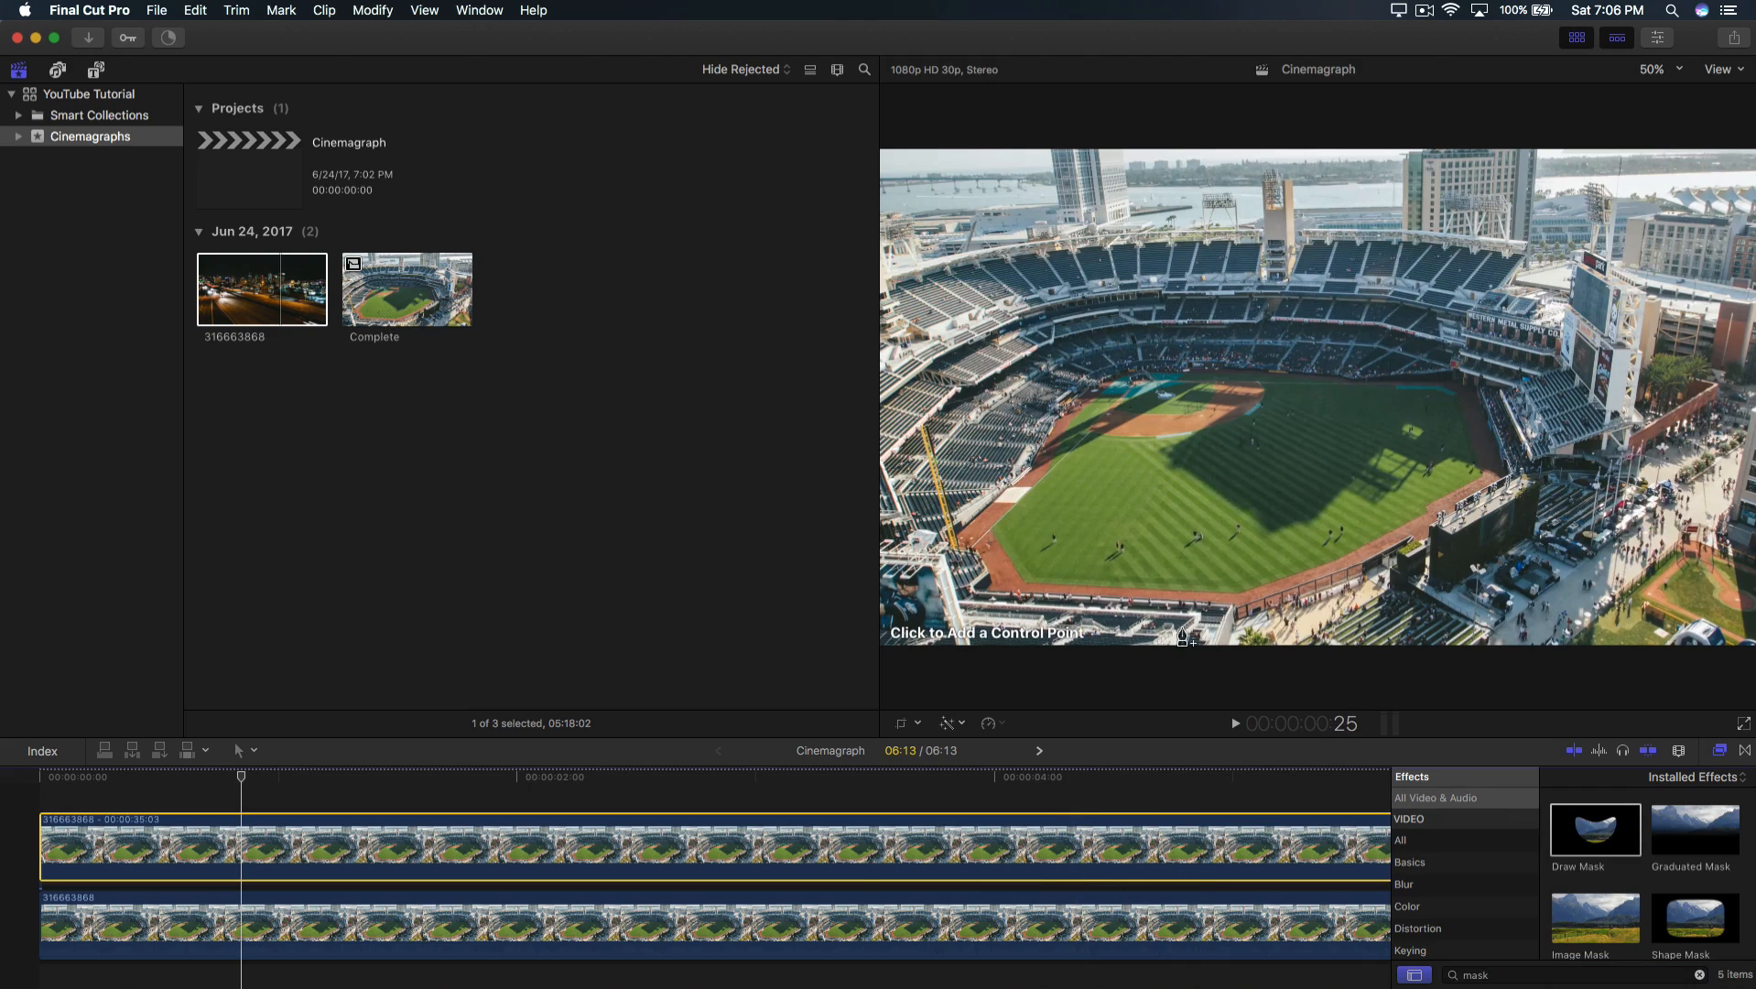
pyautogui.moveTo(1169, 596)
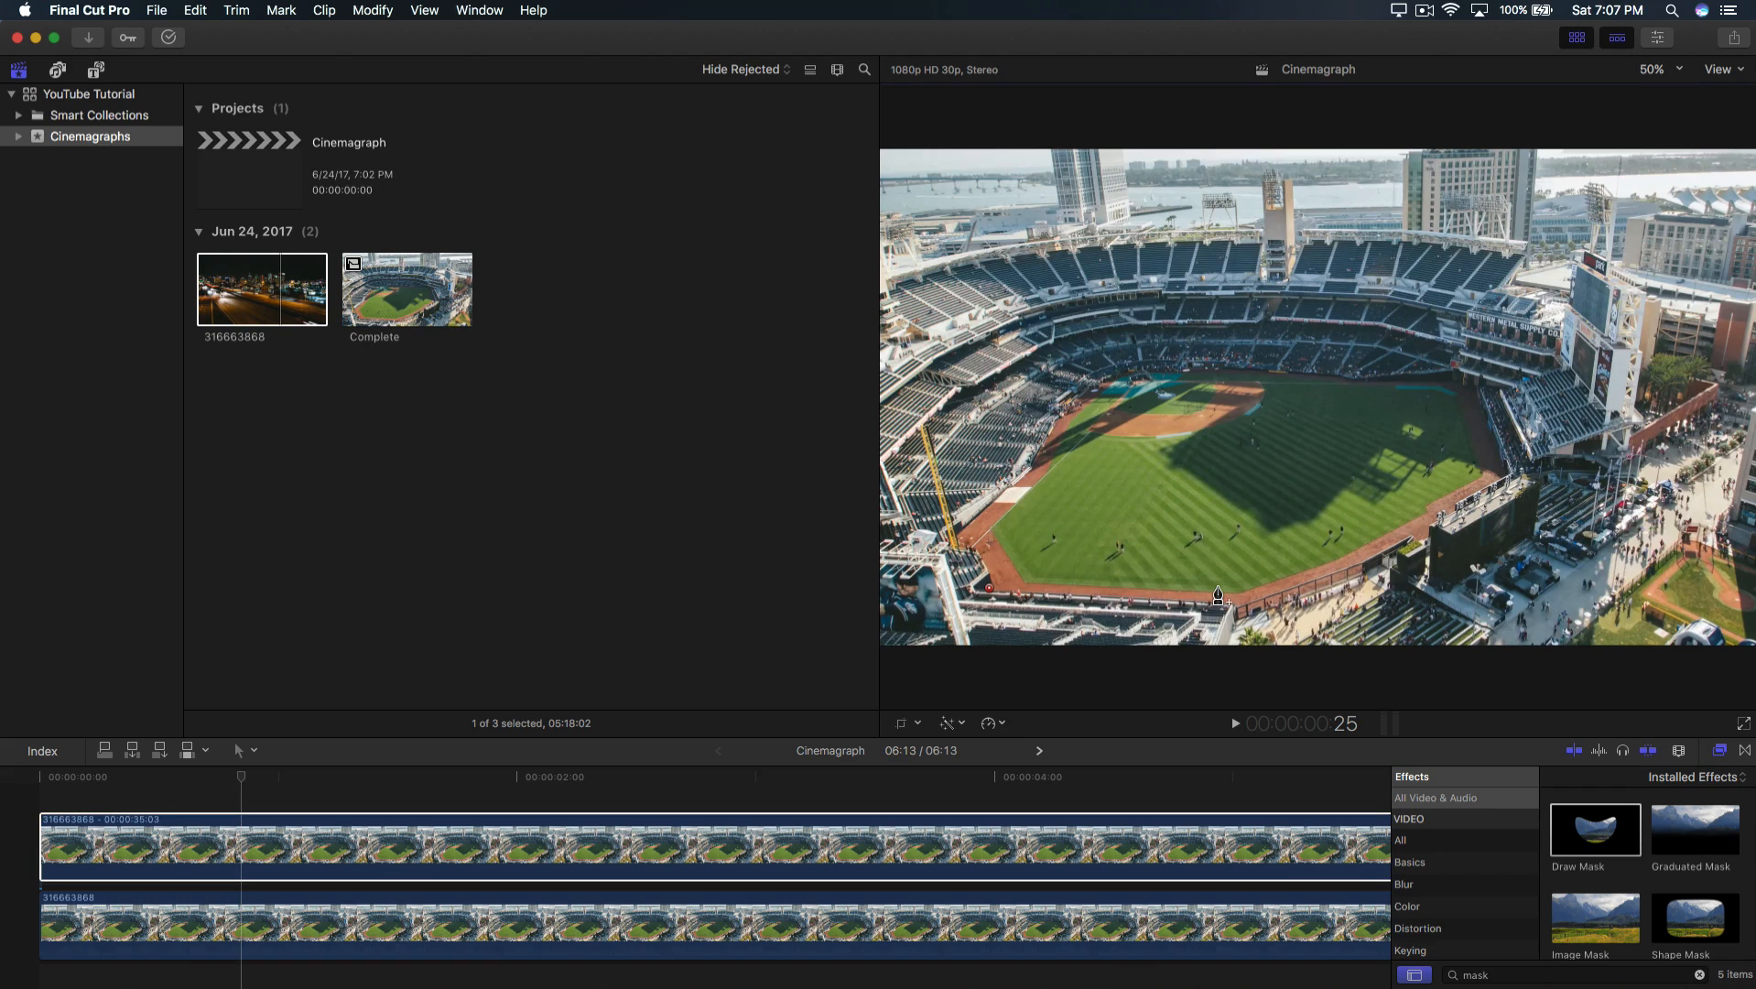
pyautogui.moveTo(1224, 605)
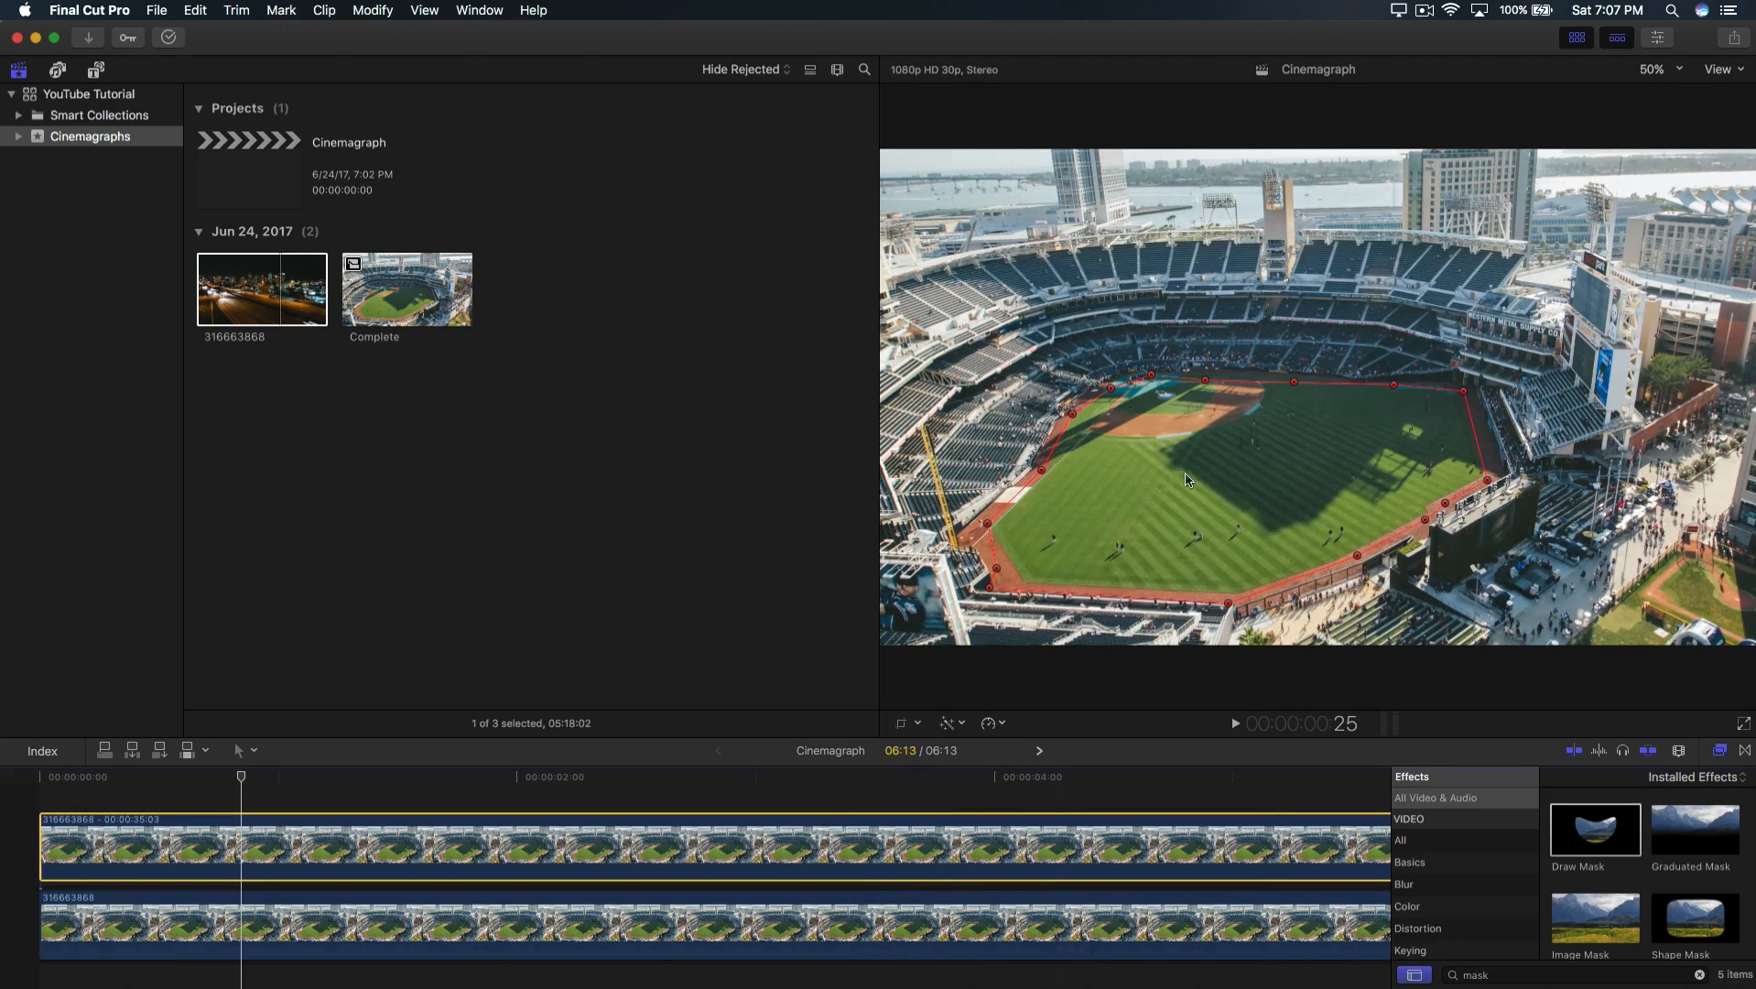
pyautogui.moveTo(1128, 661)
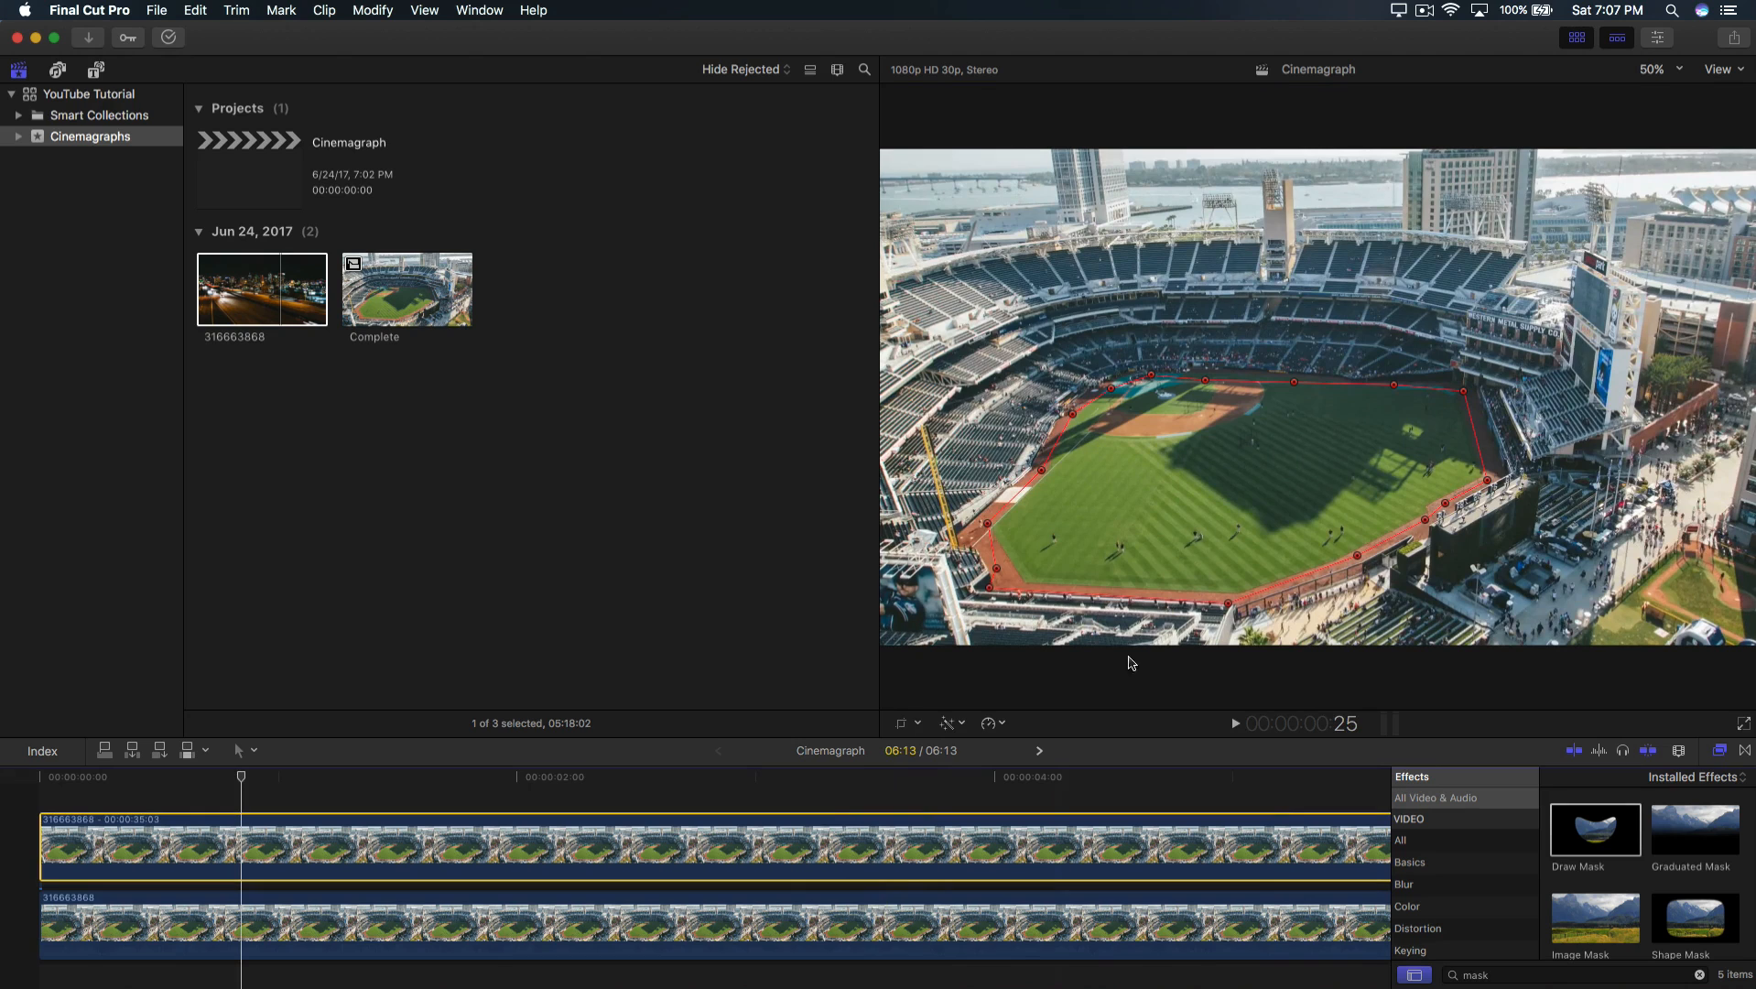
# Enable Invert Mask on the Draw Mask so the field stays live under the frozen frame.
pyautogui.click(1658, 39)
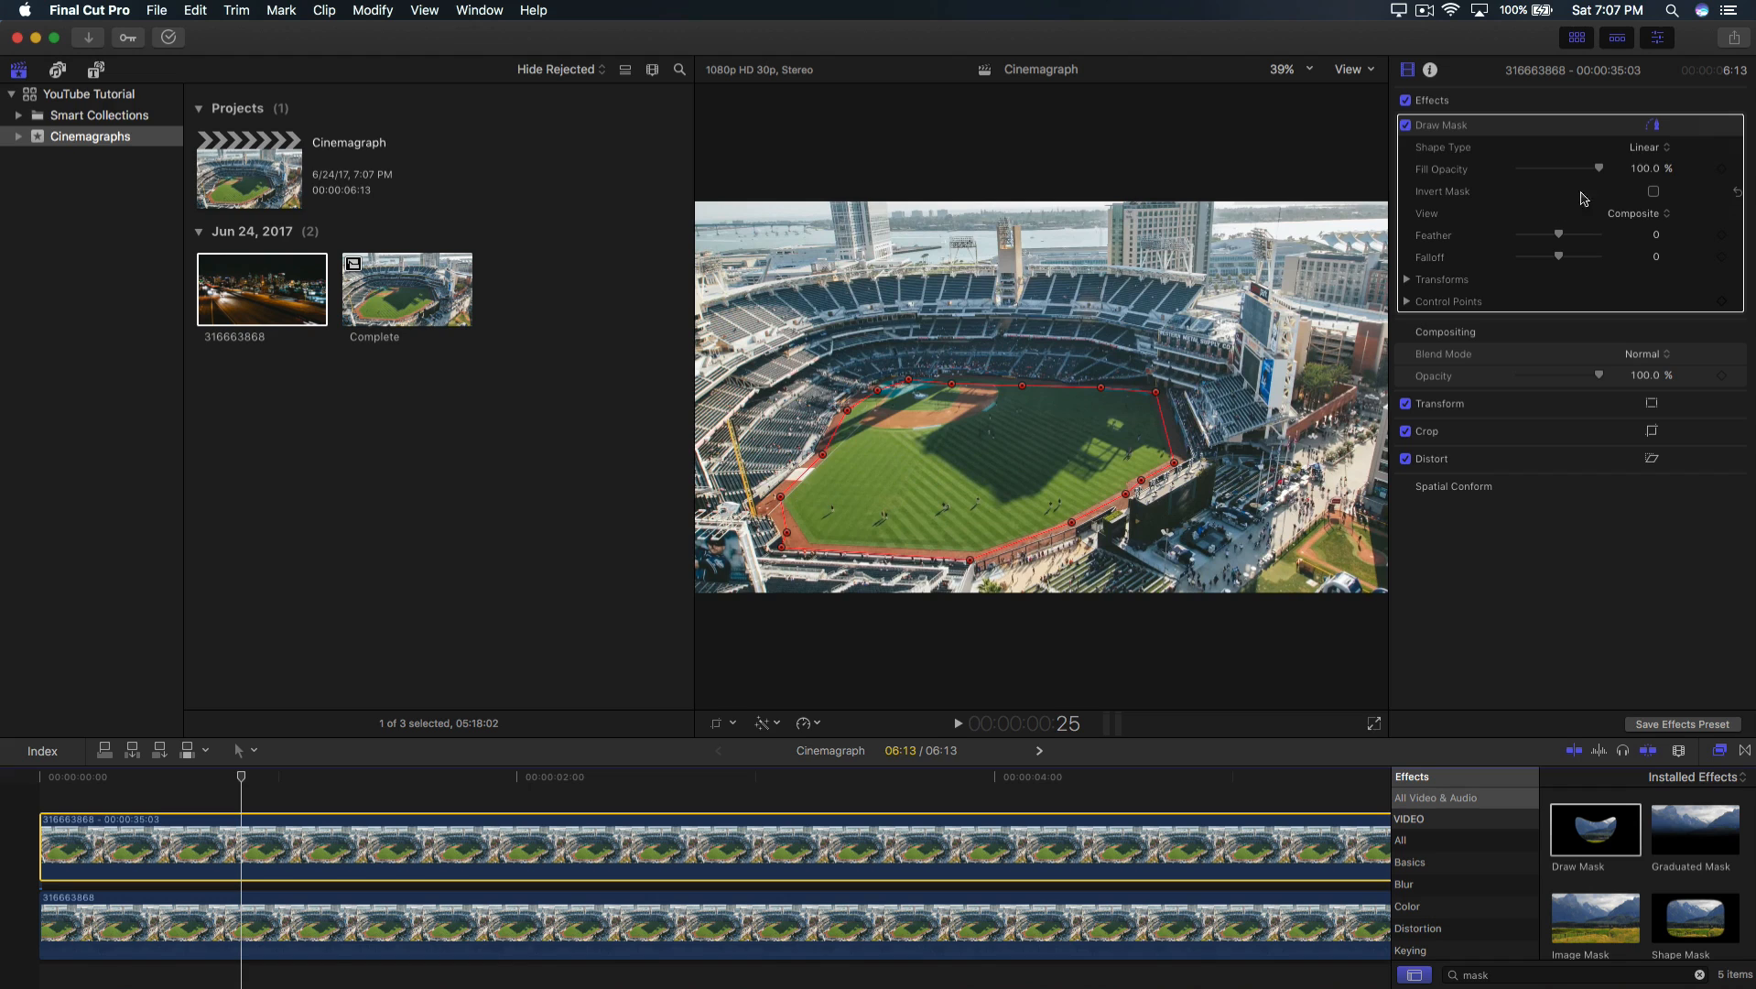
pyautogui.click(1654, 191)
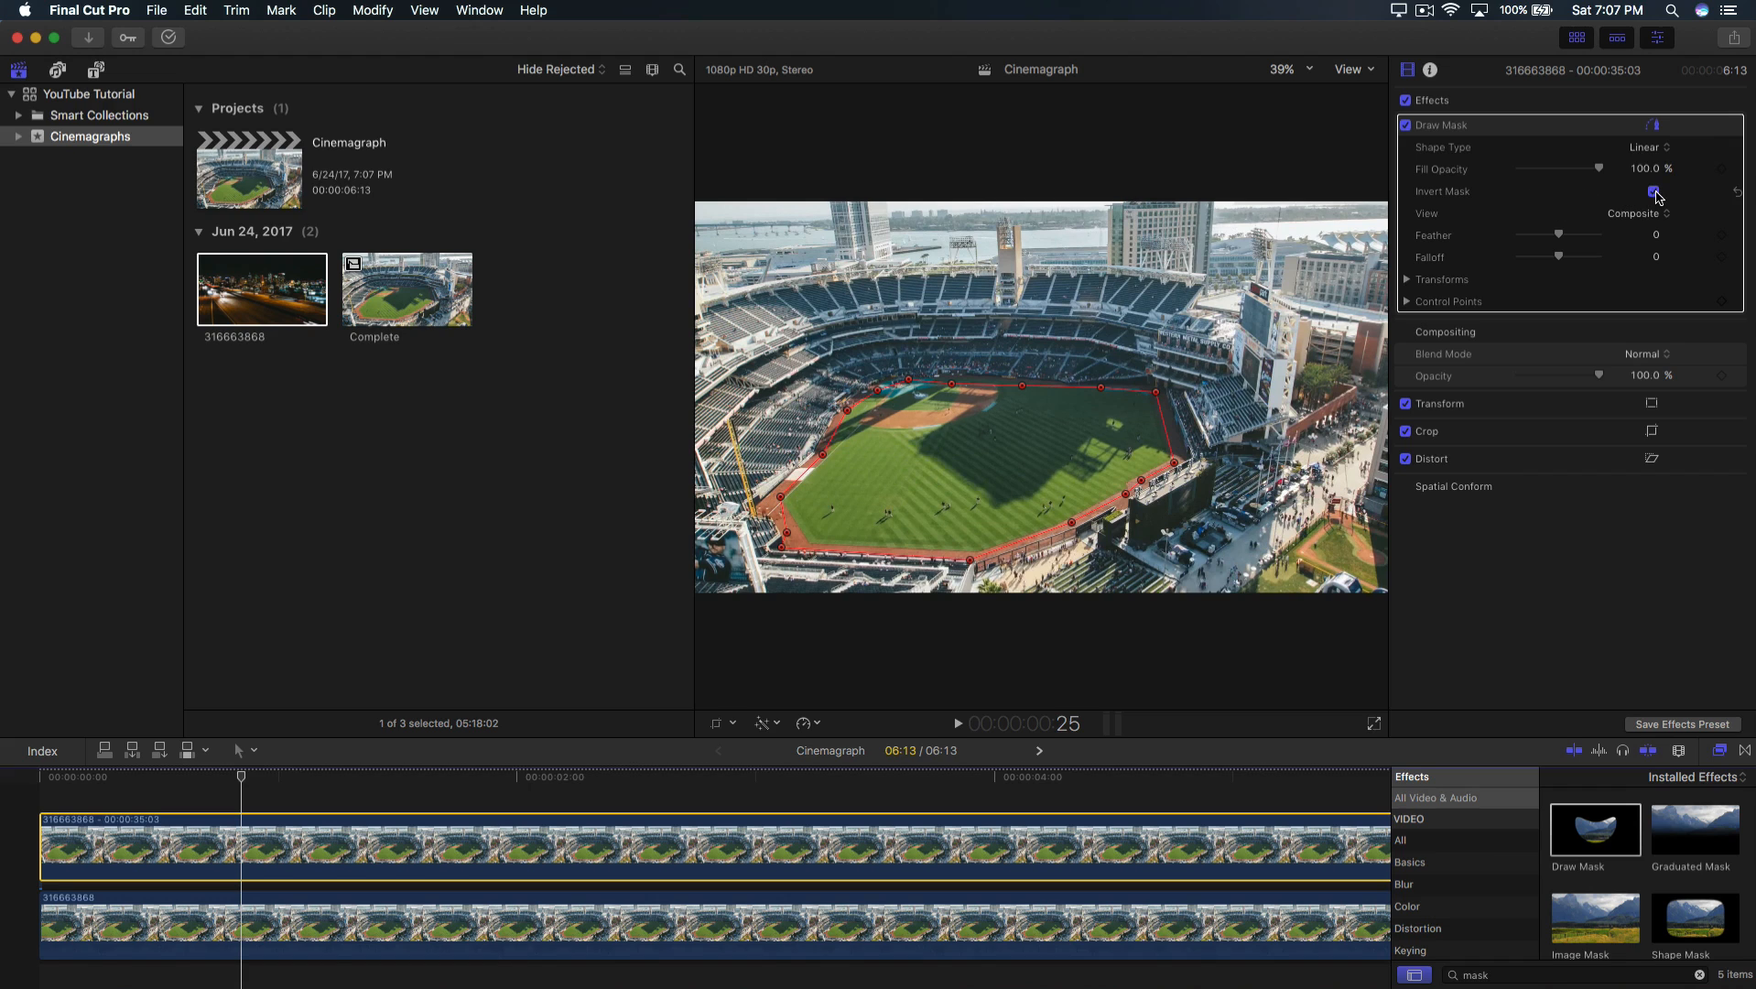
pyautogui.click(1650, 192)
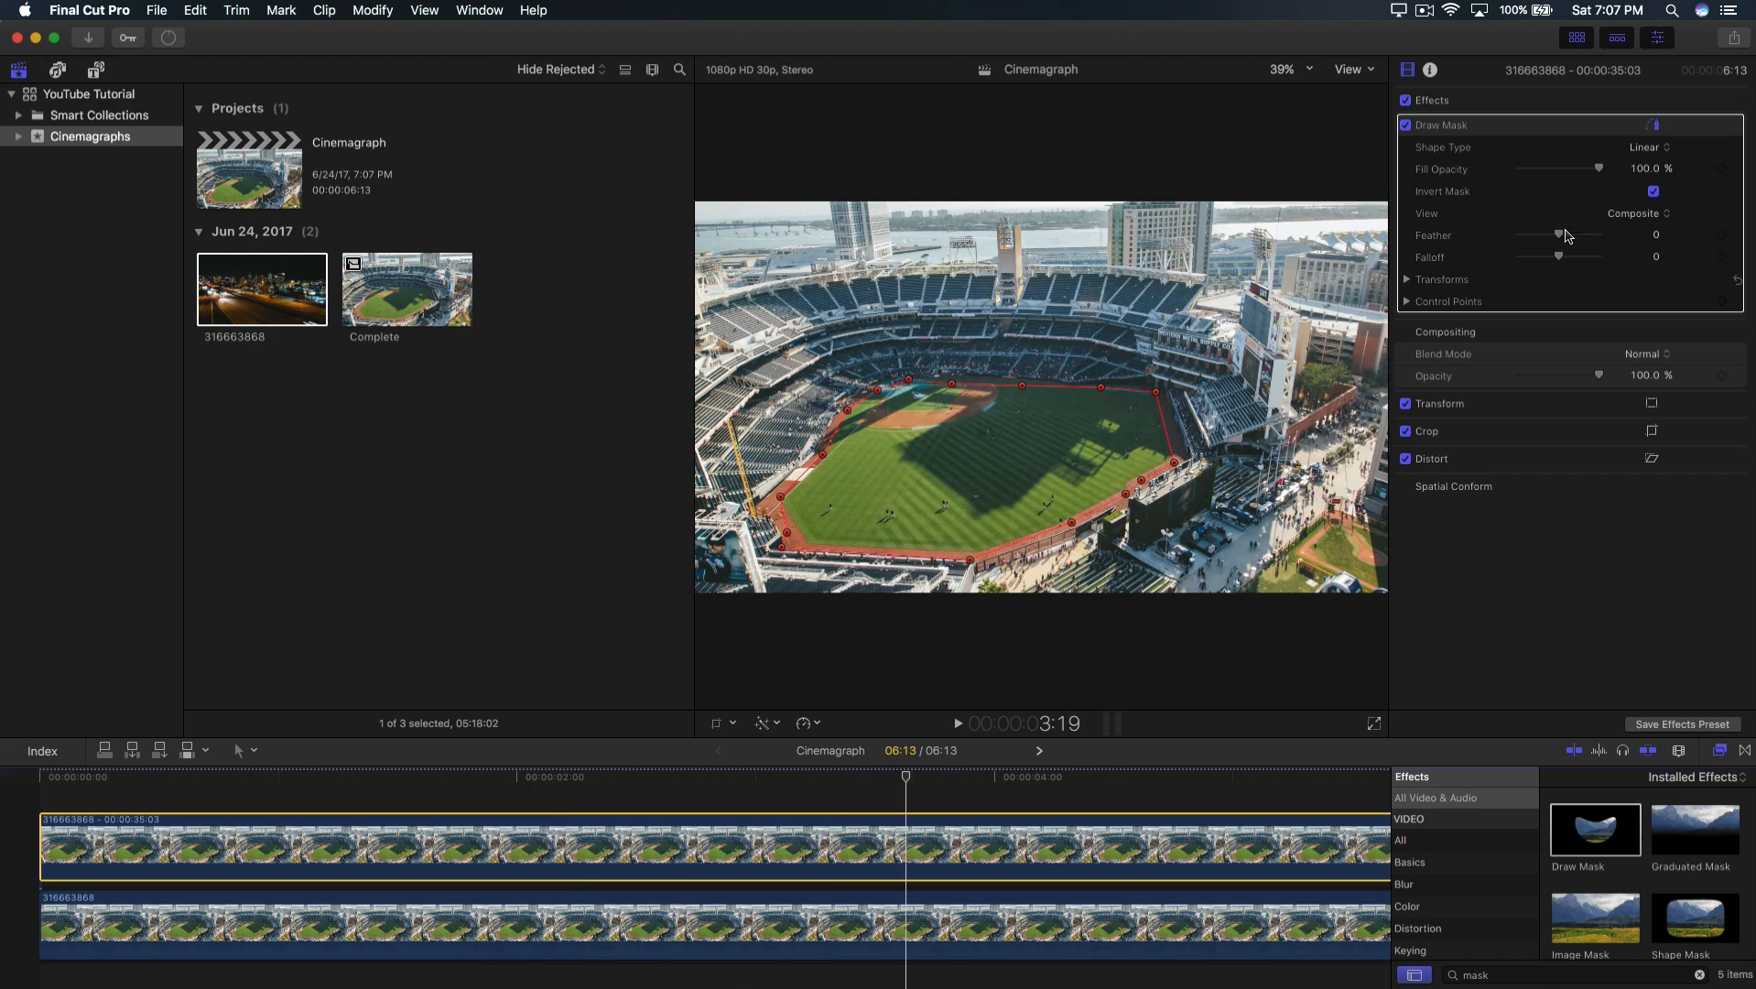
# Toggle inversion off and back on, then check the result on another frame.
pyautogui.click(1652, 192)
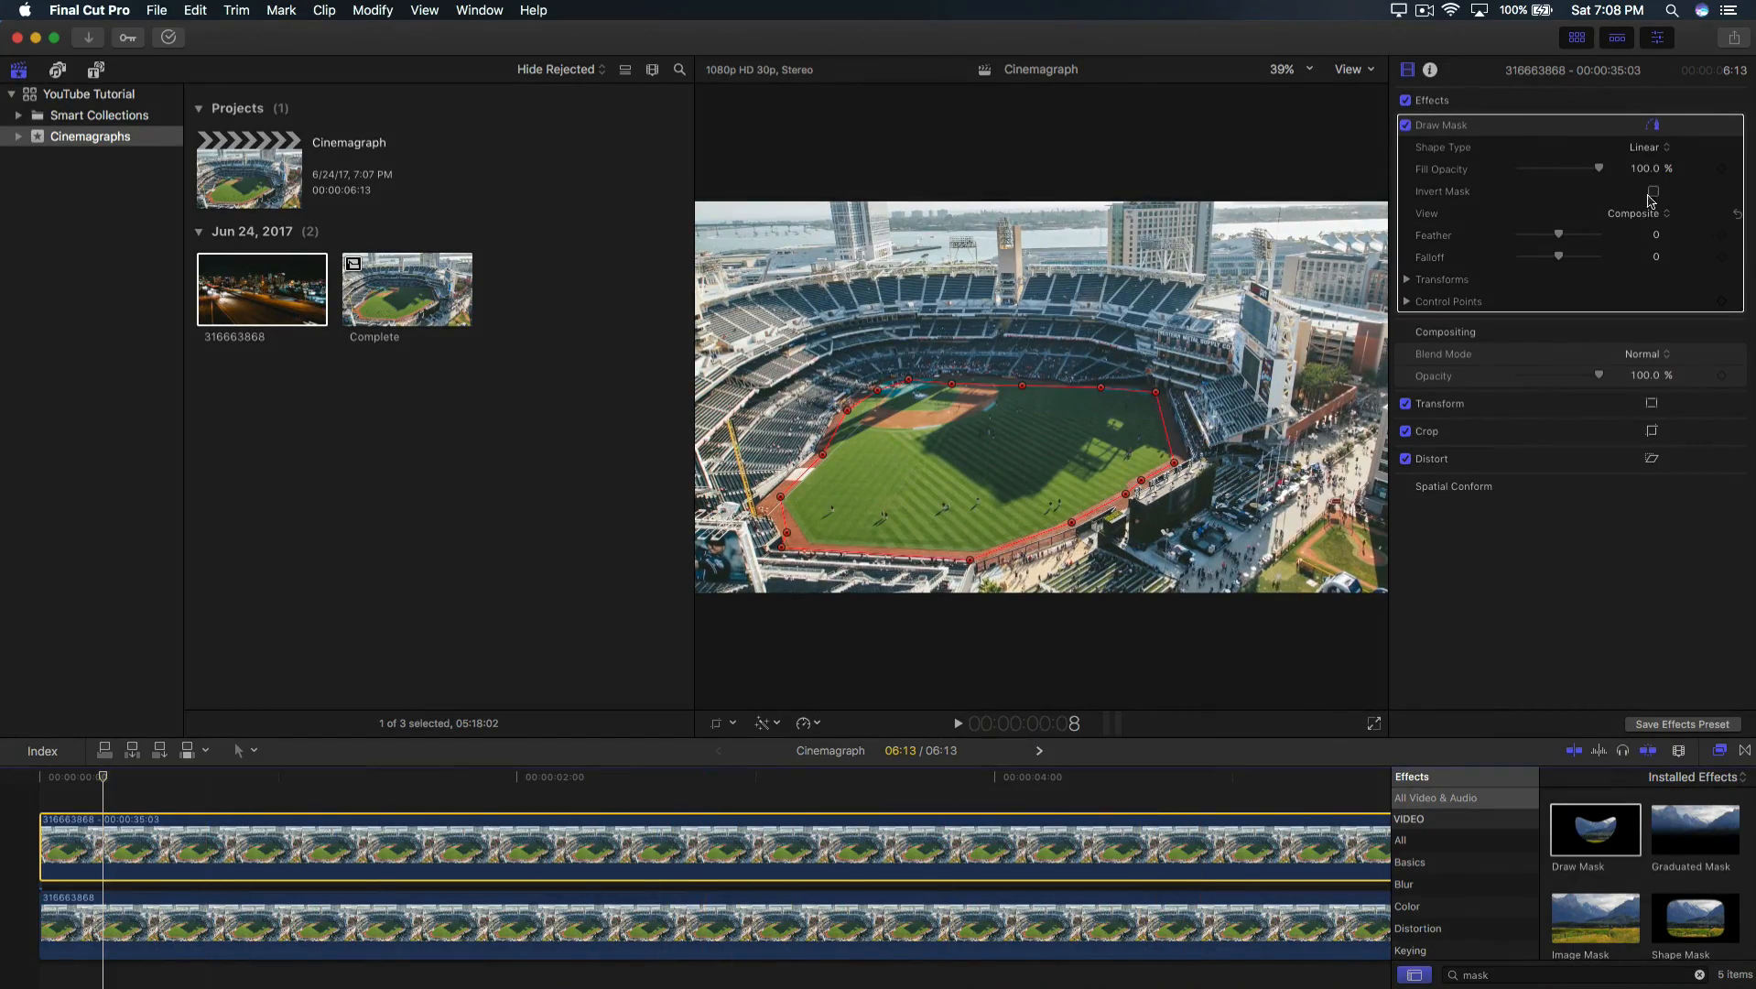
pyautogui.click(1653, 190)
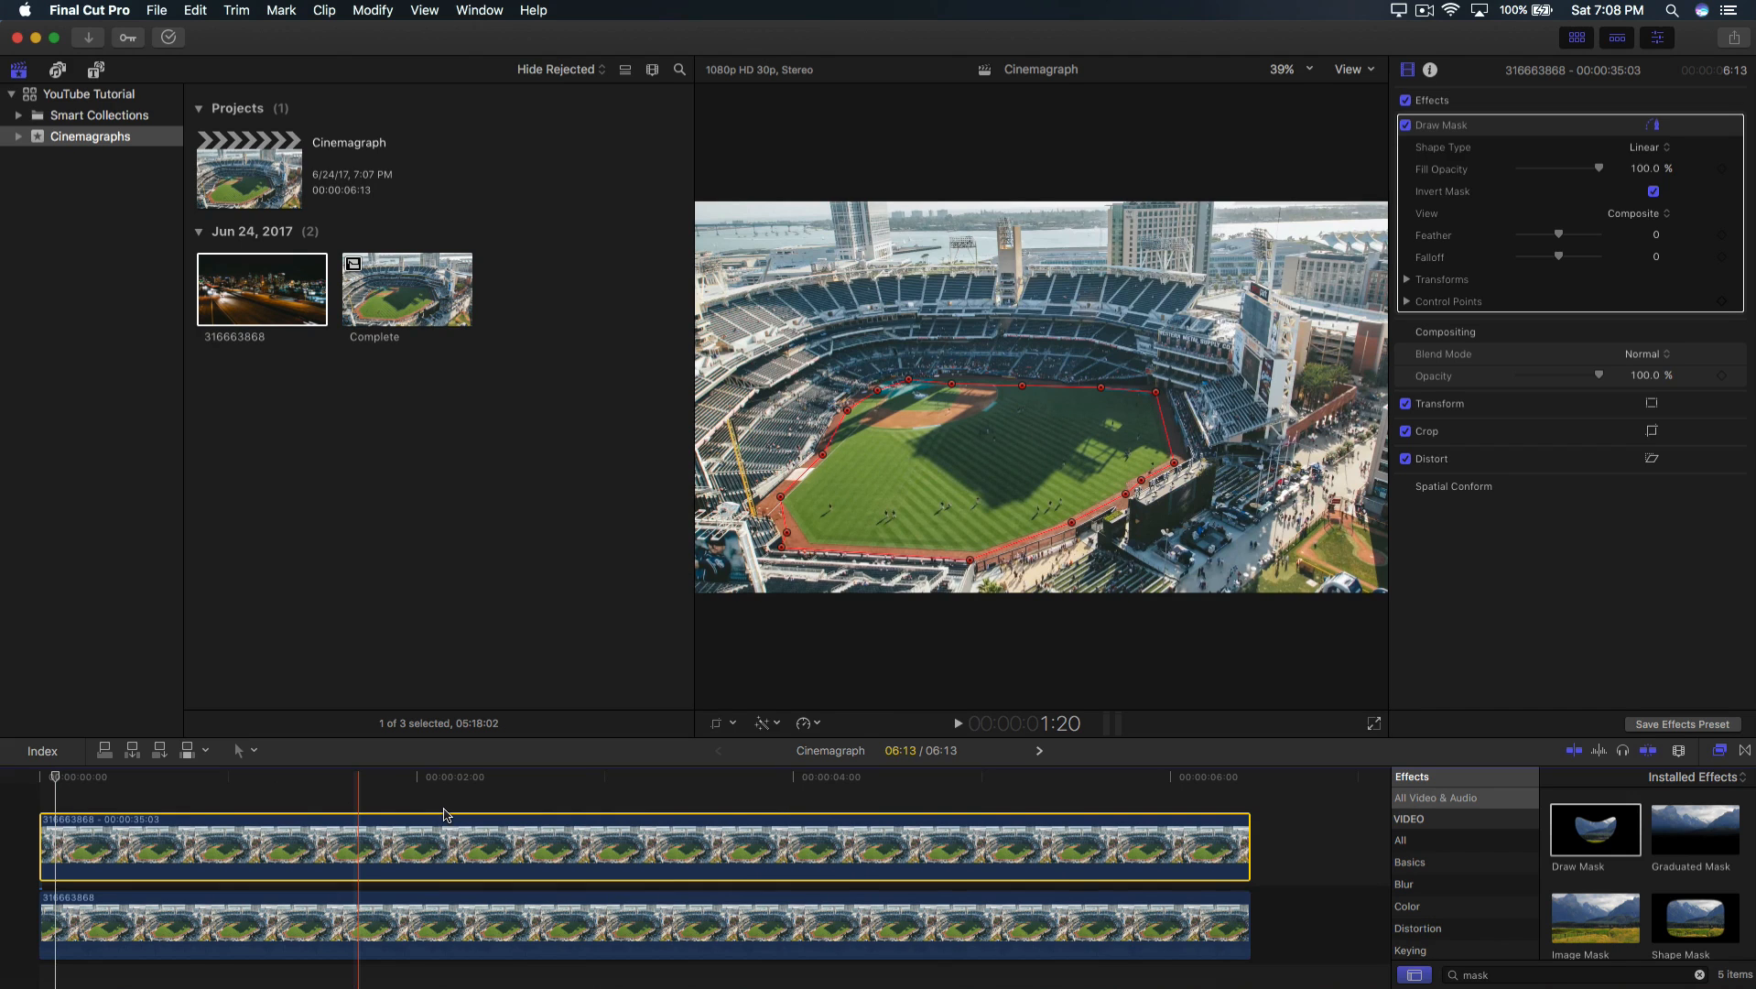
pyautogui.click(504, 776)
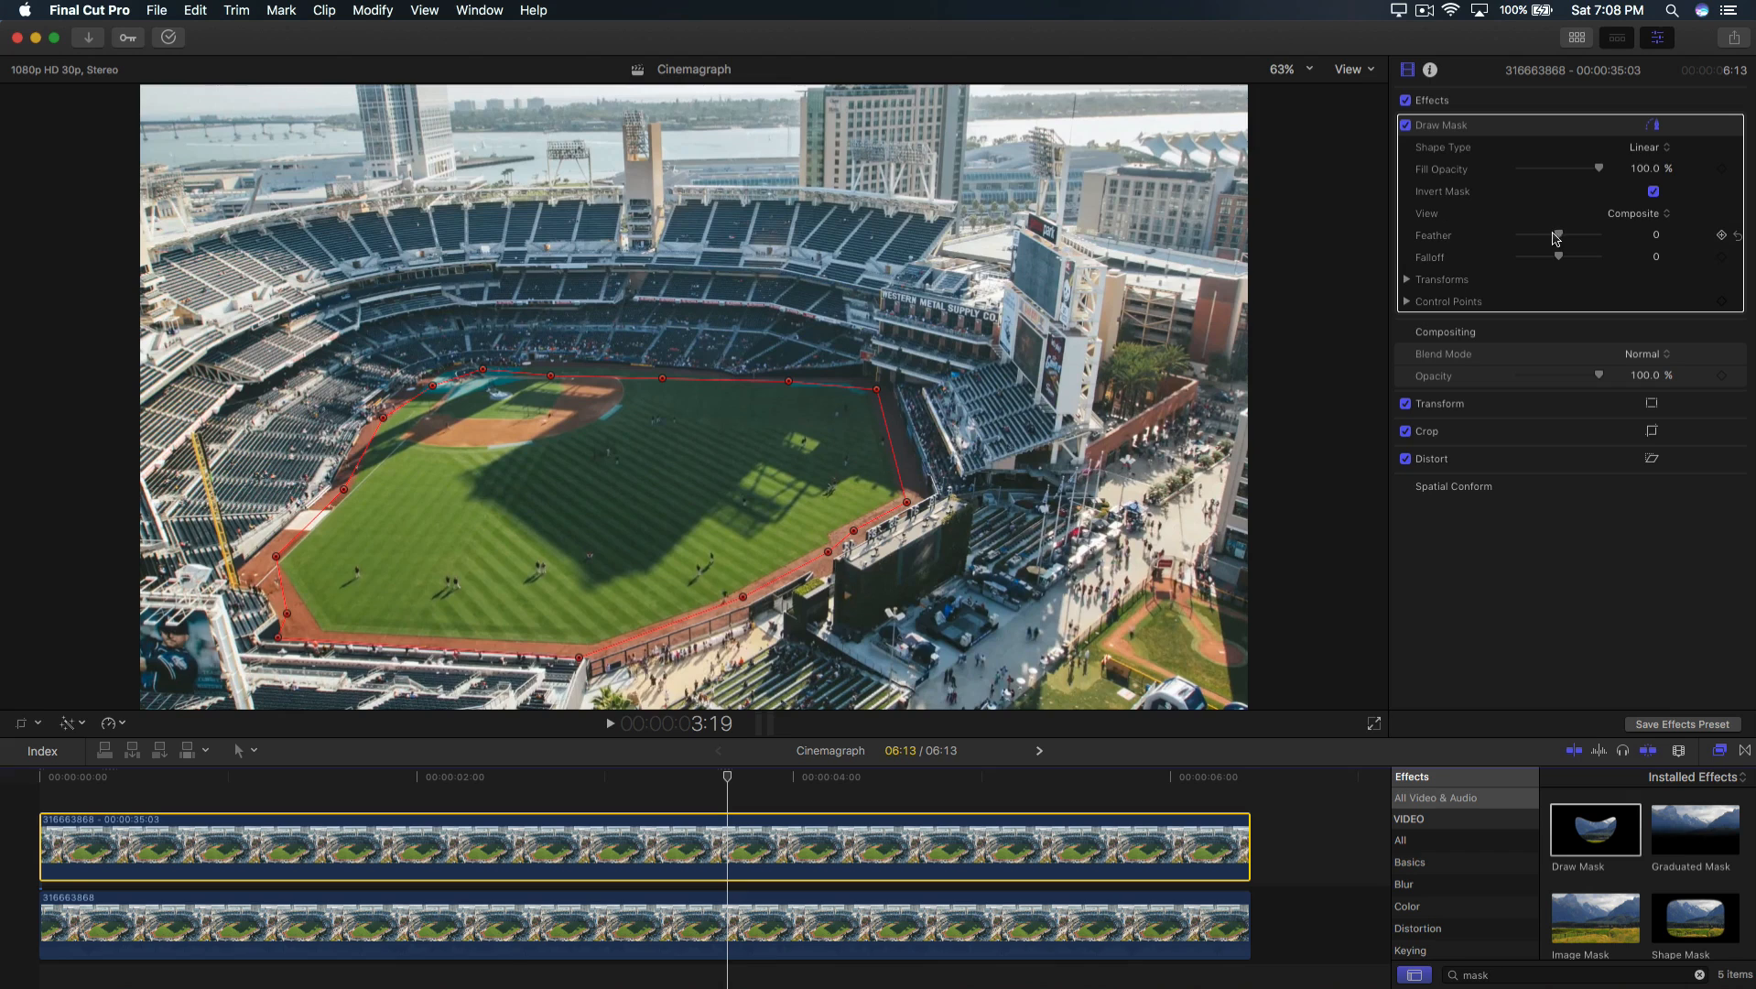
# Try negative feather values, then set the mask feather to 100 and check another frame.
pyautogui.moveTo(1557, 236); pyautogui.dragTo(1529, 236)
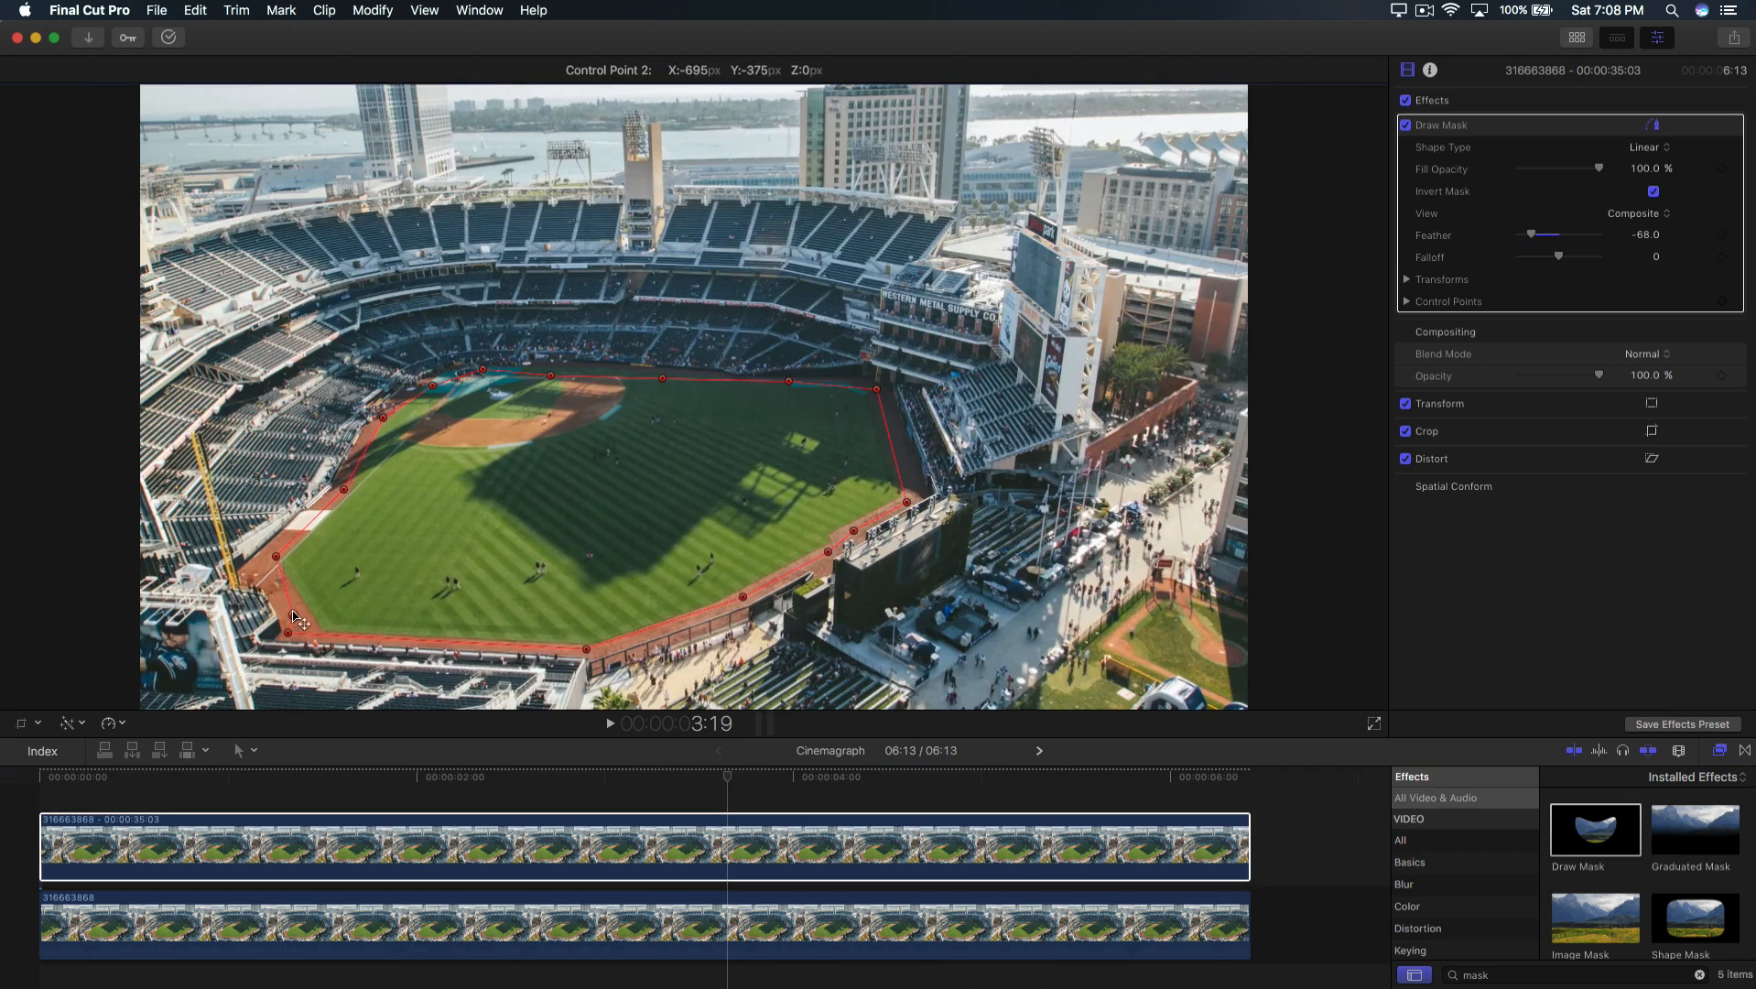
pyautogui.moveTo(1551, 234); pyautogui.dragTo(1534, 234)
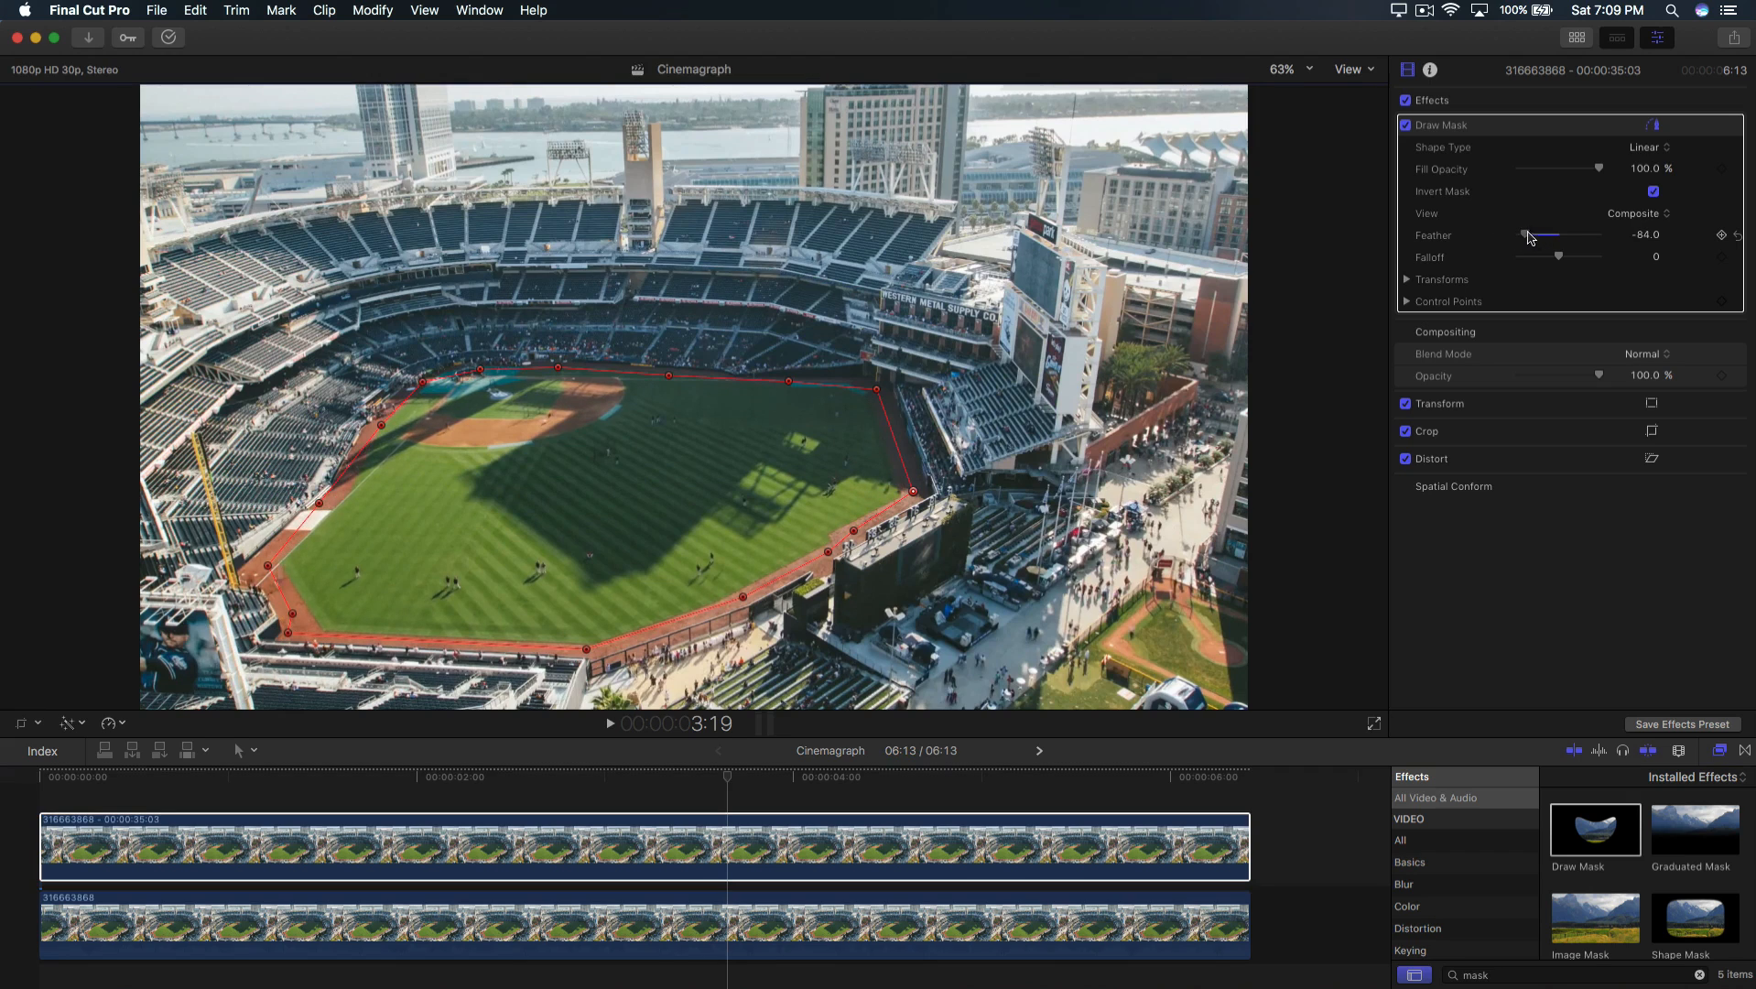
pyautogui.moveTo(1532, 234); pyautogui.dragTo(1598, 235)
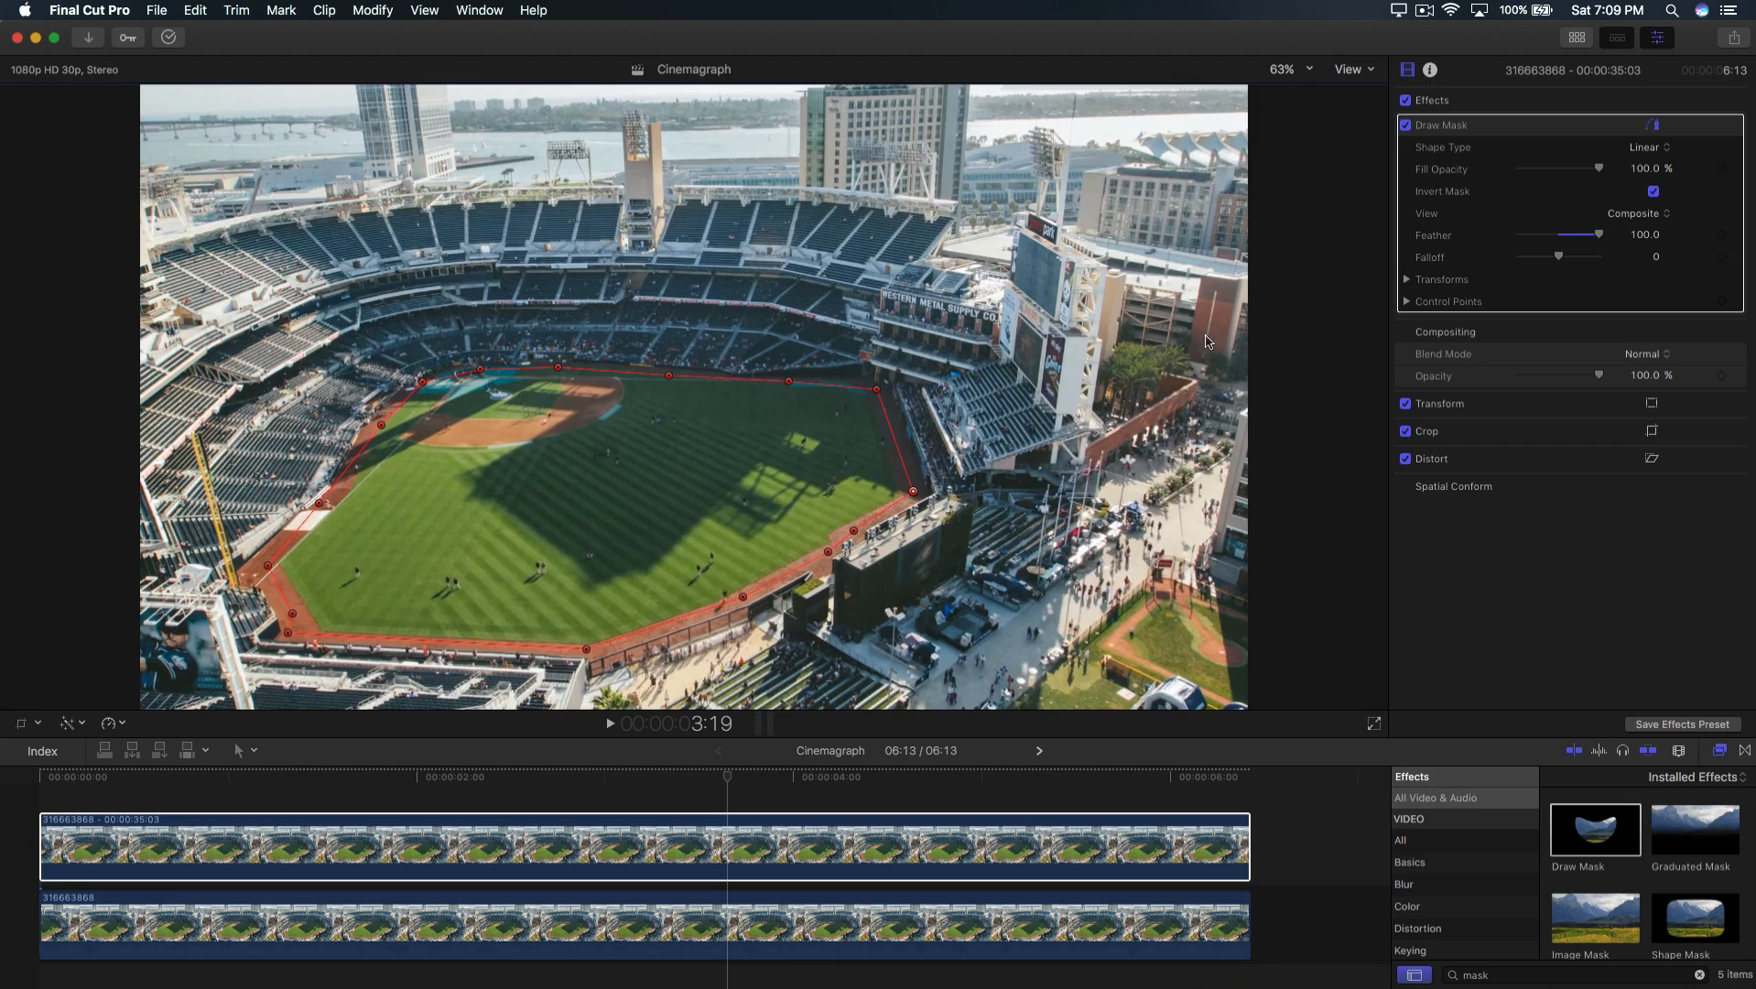
pyautogui.click(469, 835)
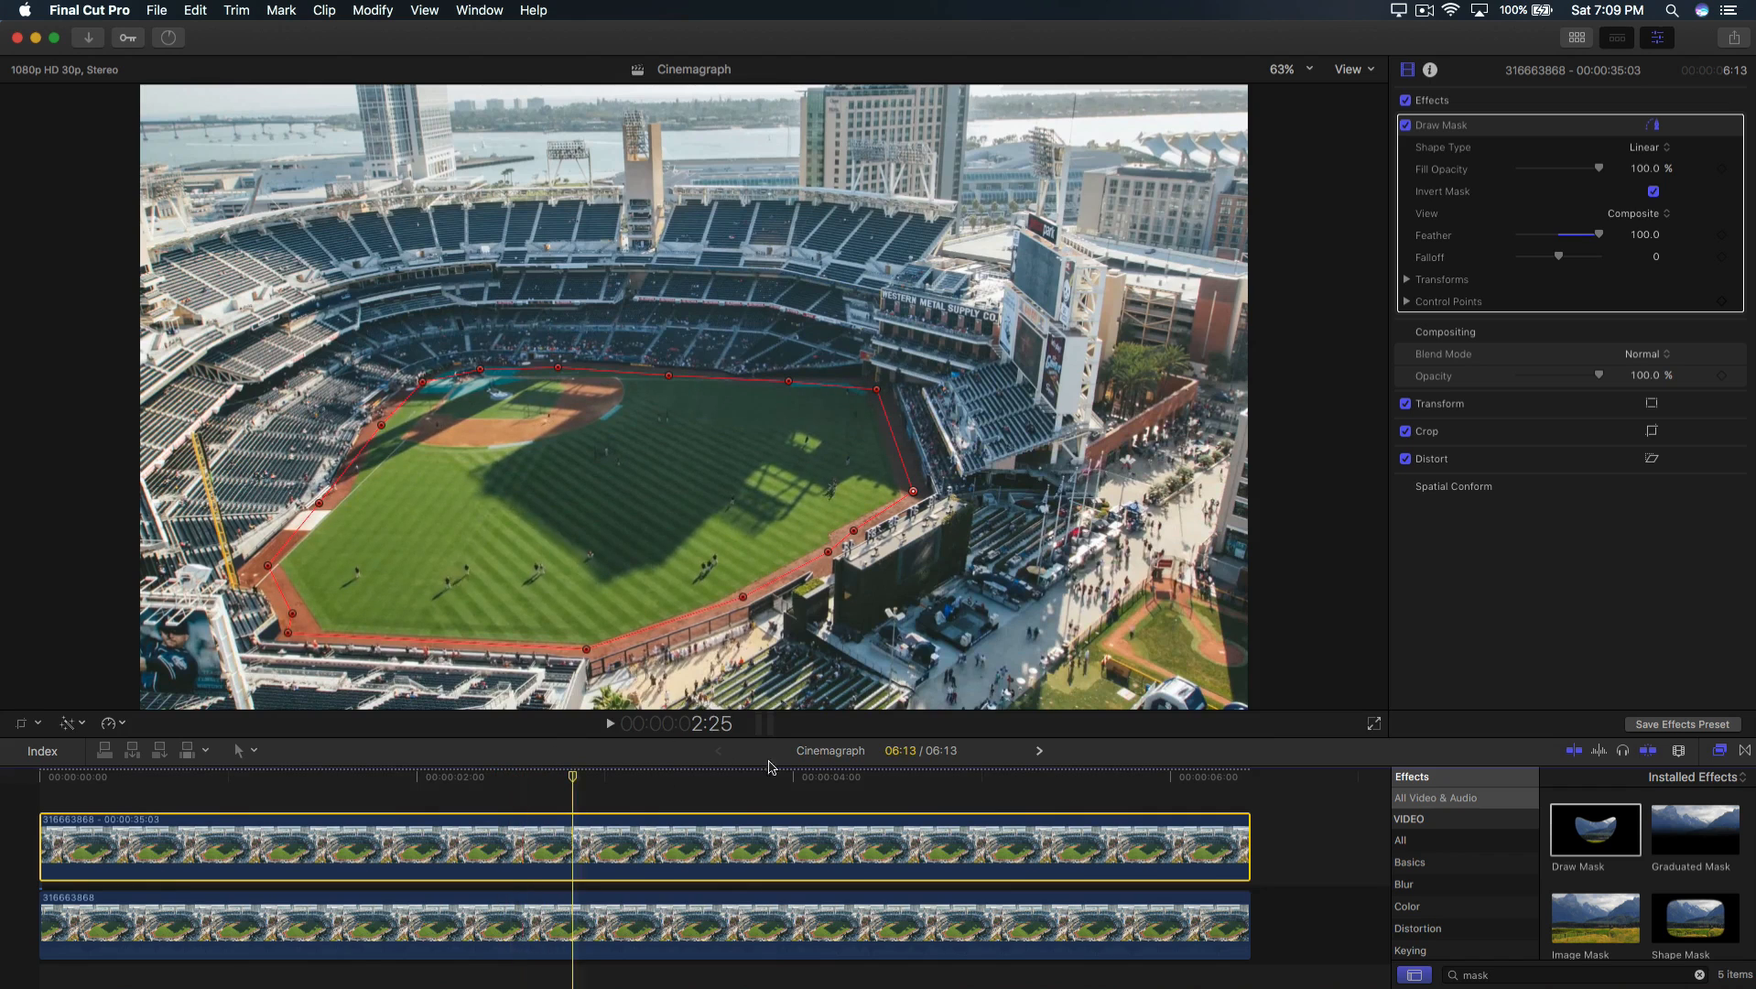
# Try falloff at about 30 and 100, then return it to 0.
pyautogui.moveTo(1557, 256); pyautogui.dragTo(1567, 257)
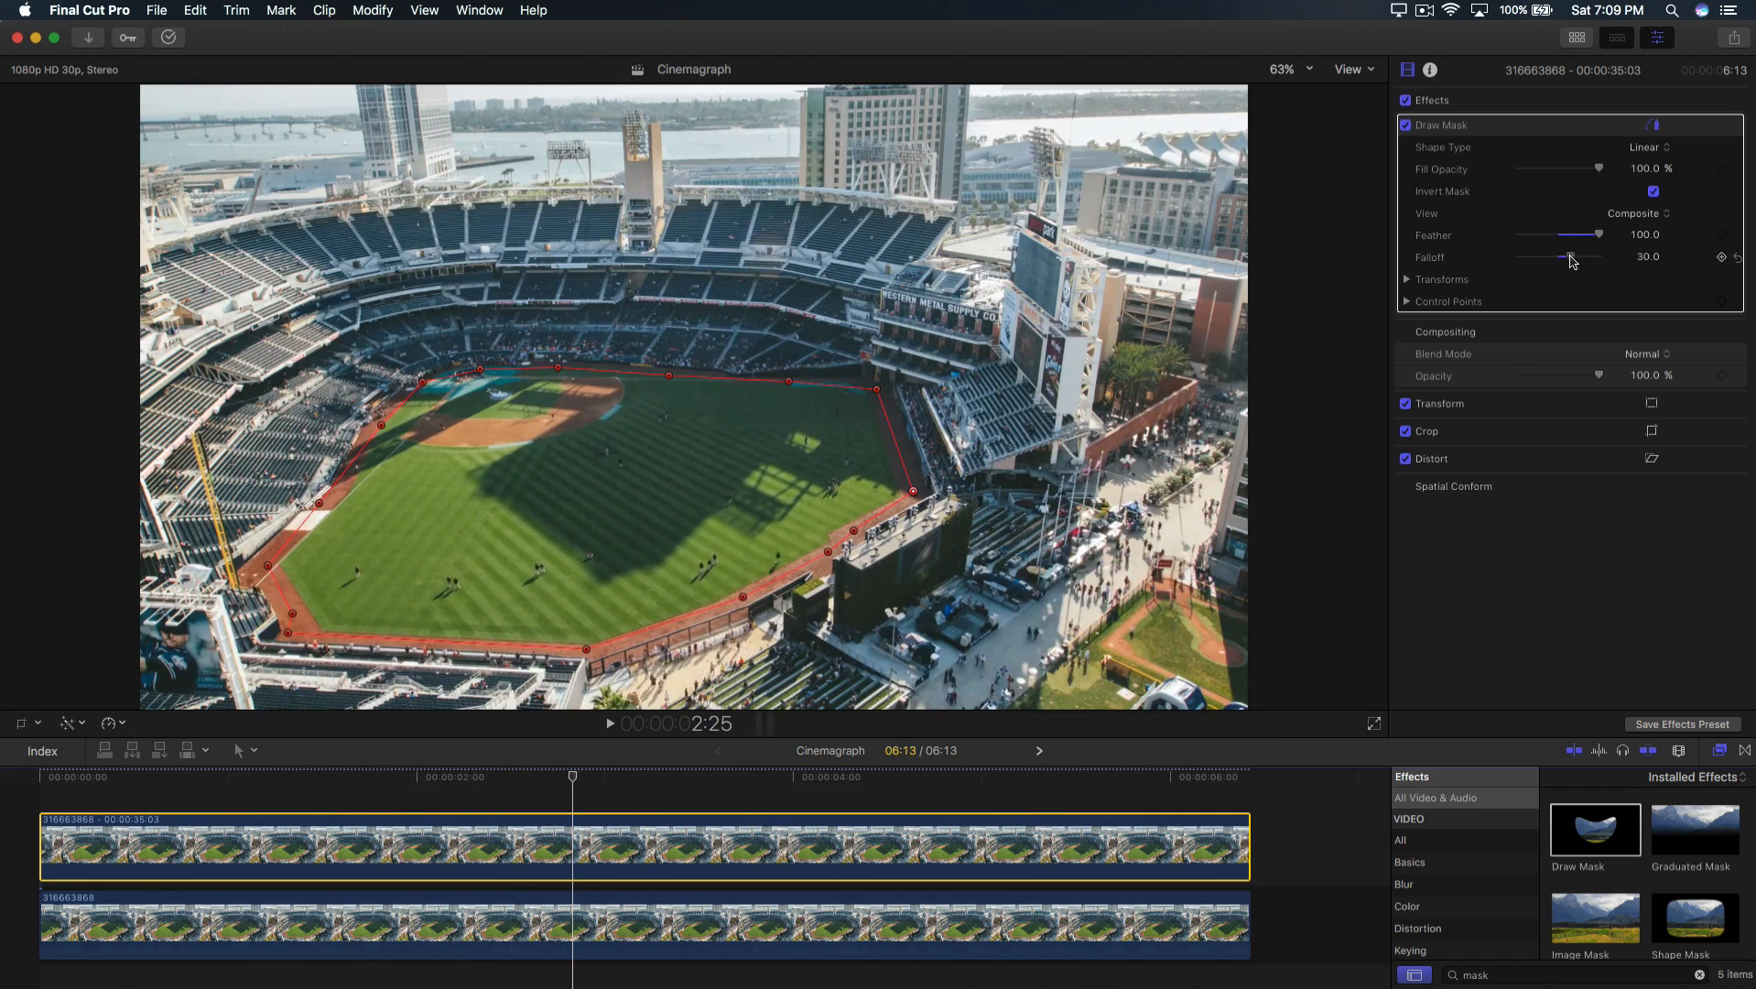
pyautogui.moveTo(1555, 256); pyautogui.dragTo(1597, 256)
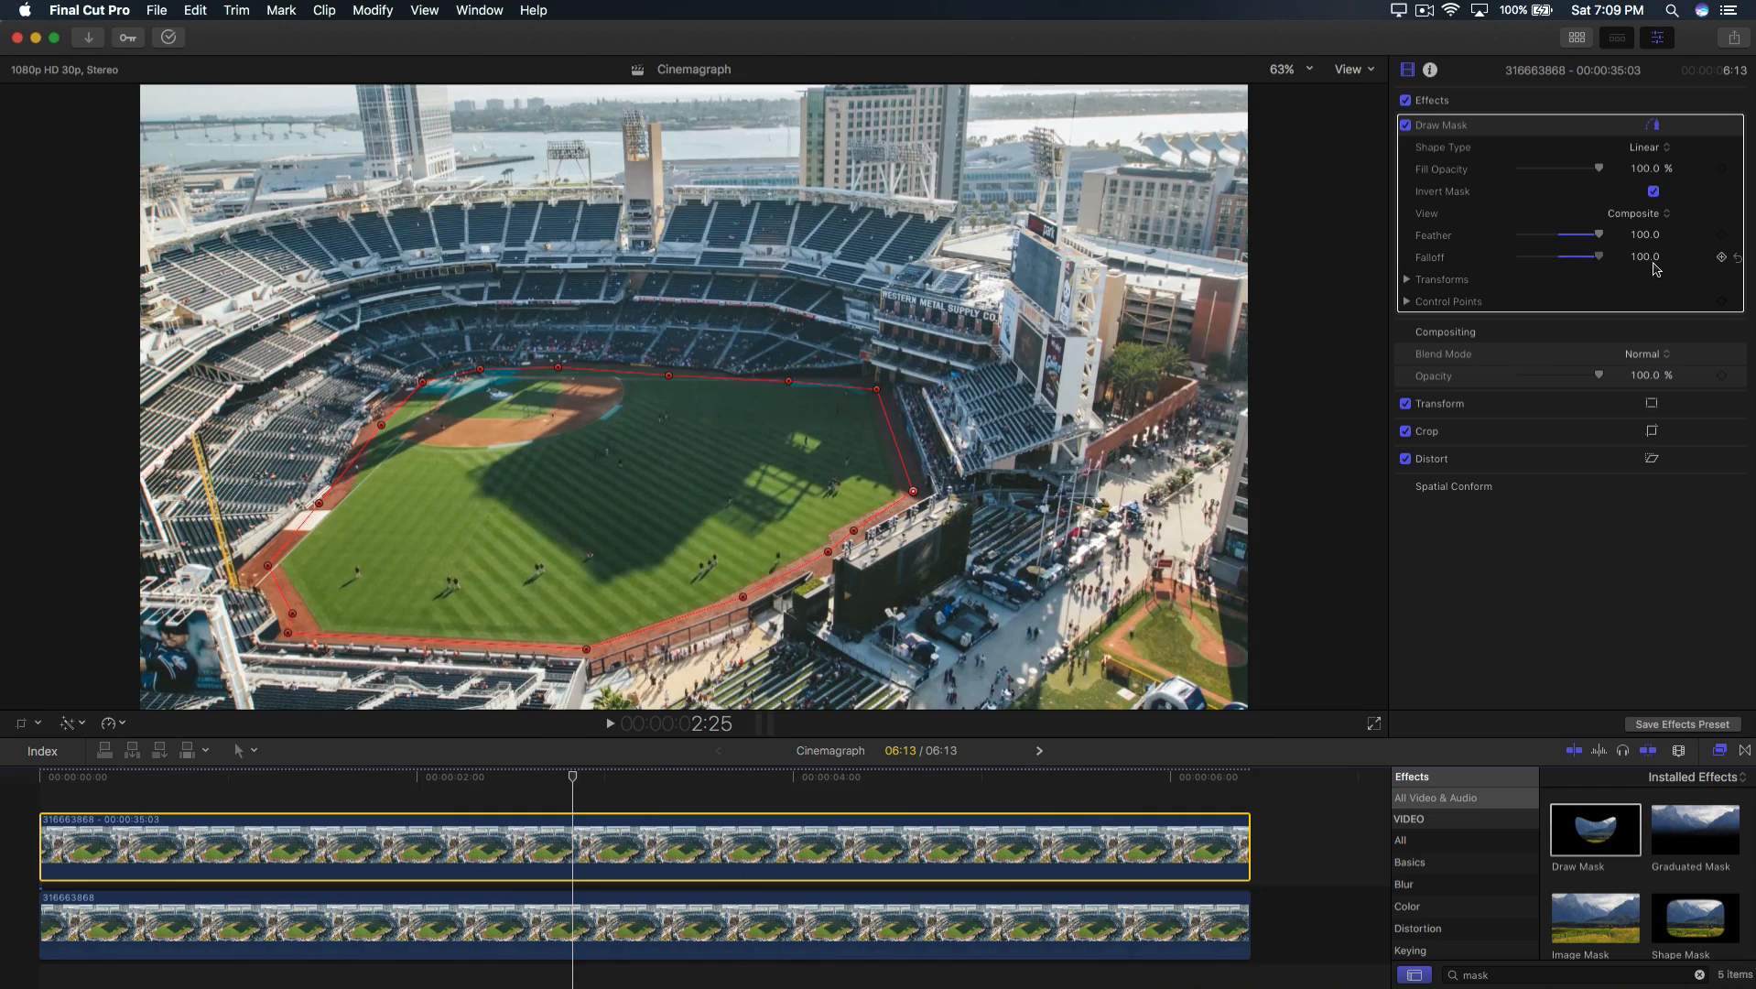
pyautogui.moveTo(1599, 257); pyautogui.dragTo(1559, 257)
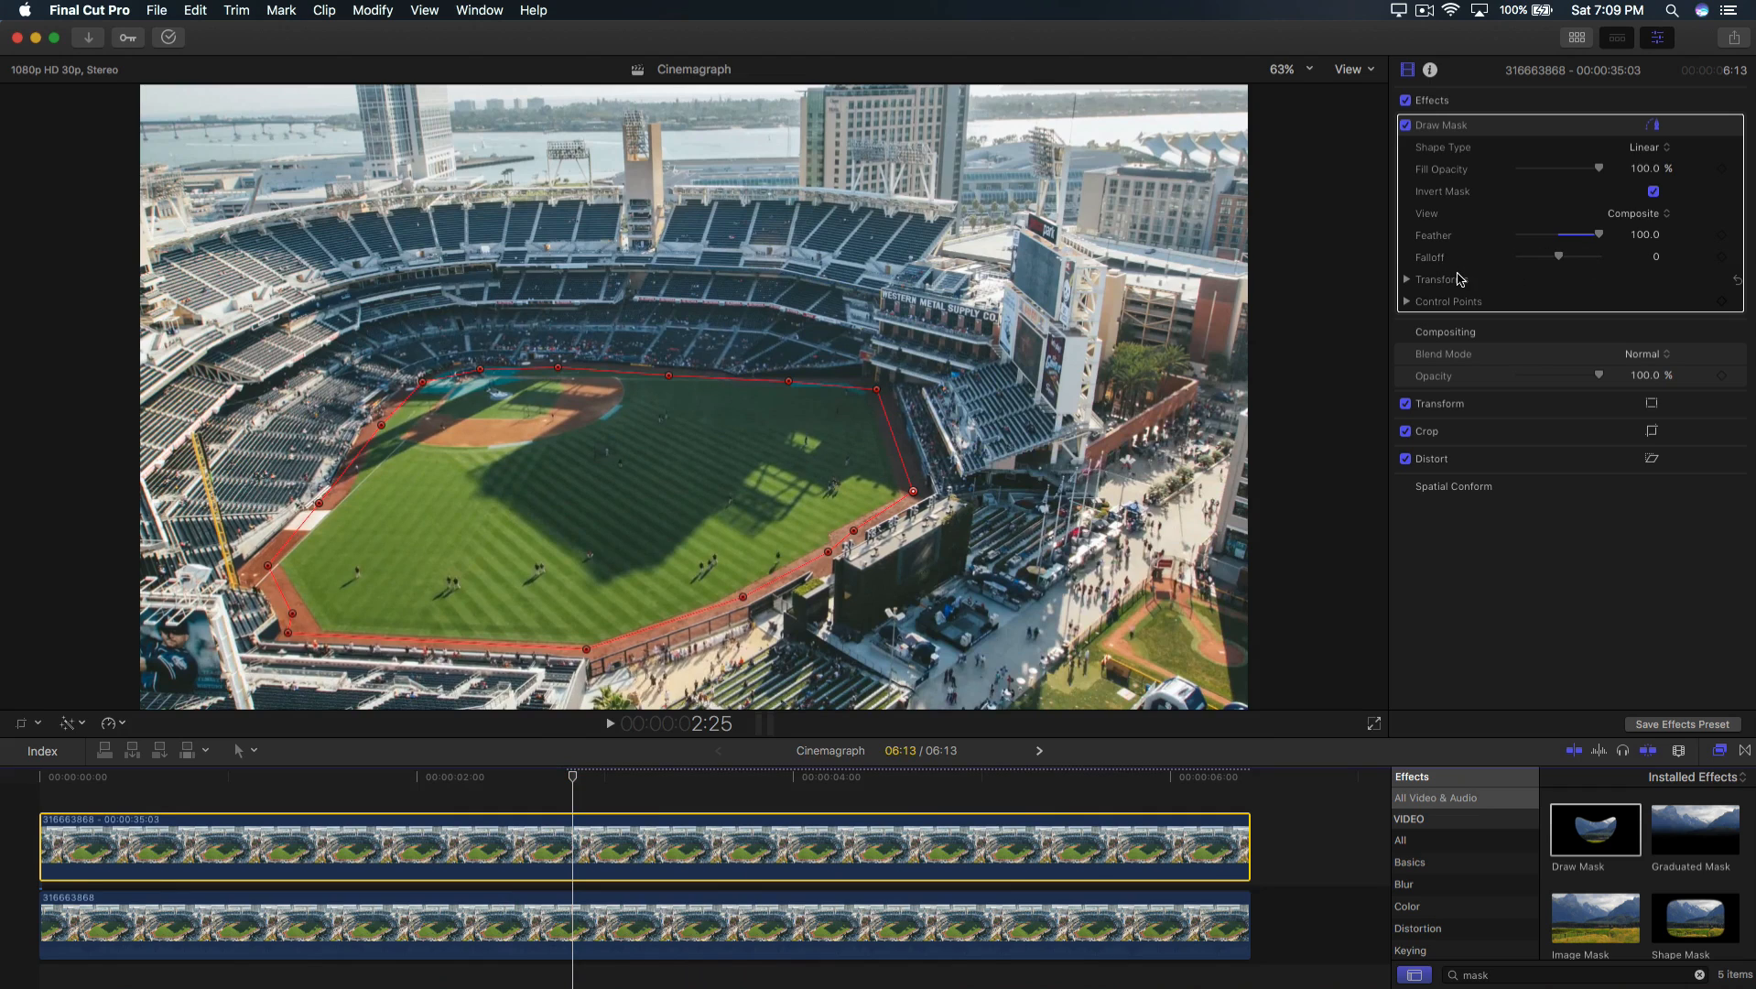